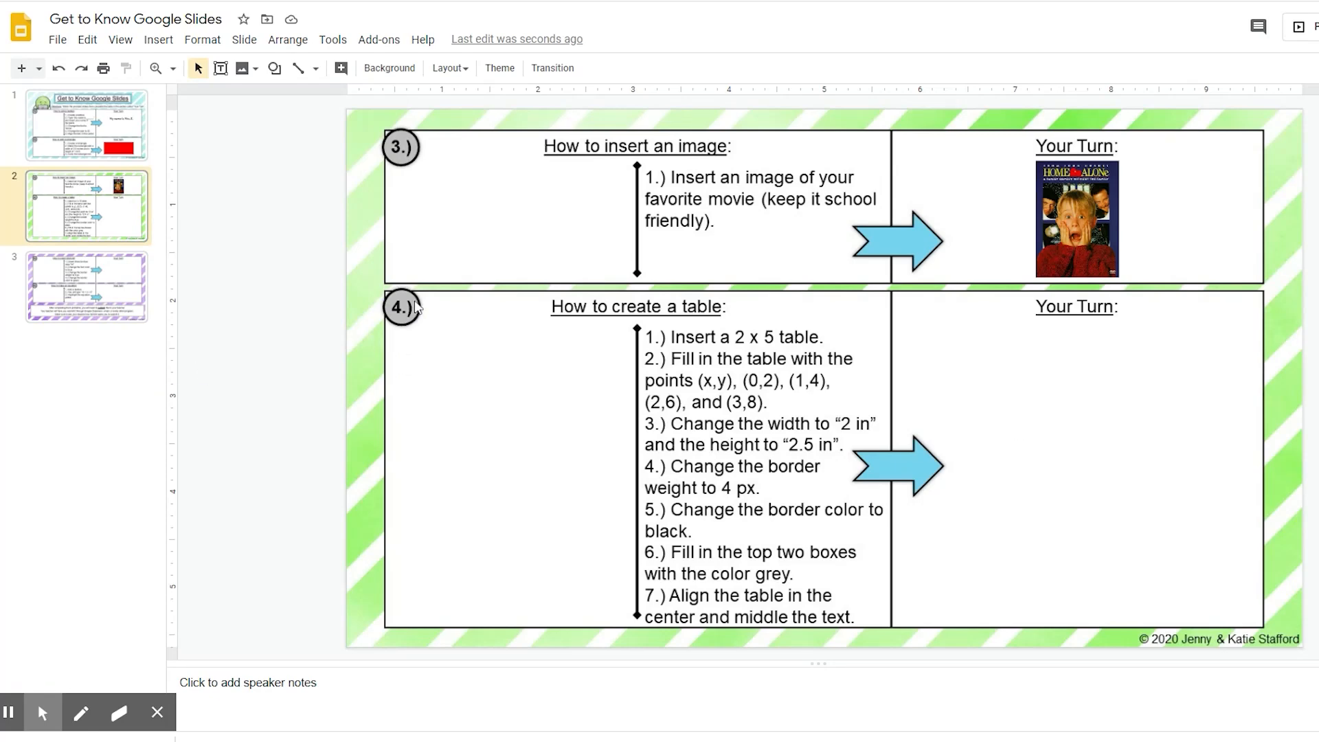
pyautogui.moveTo(570, 327)
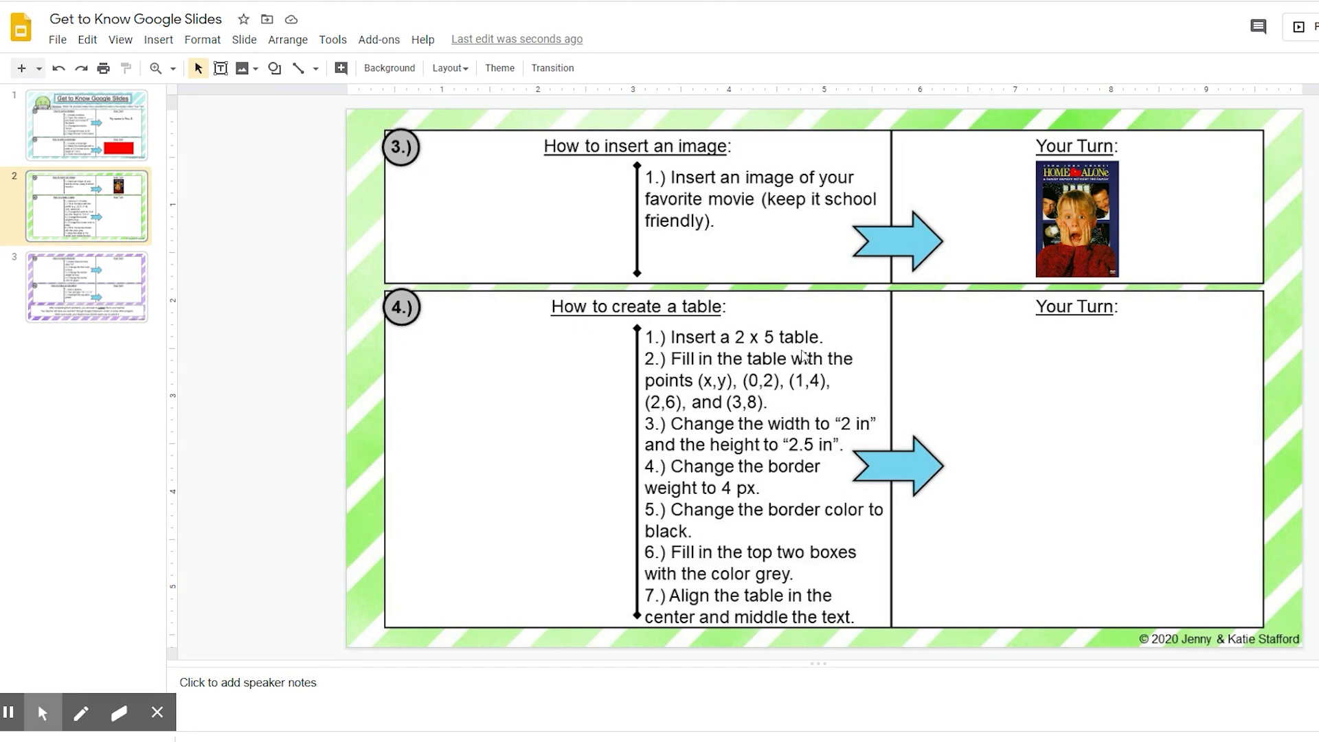
pyautogui.moveTo(699, 345)
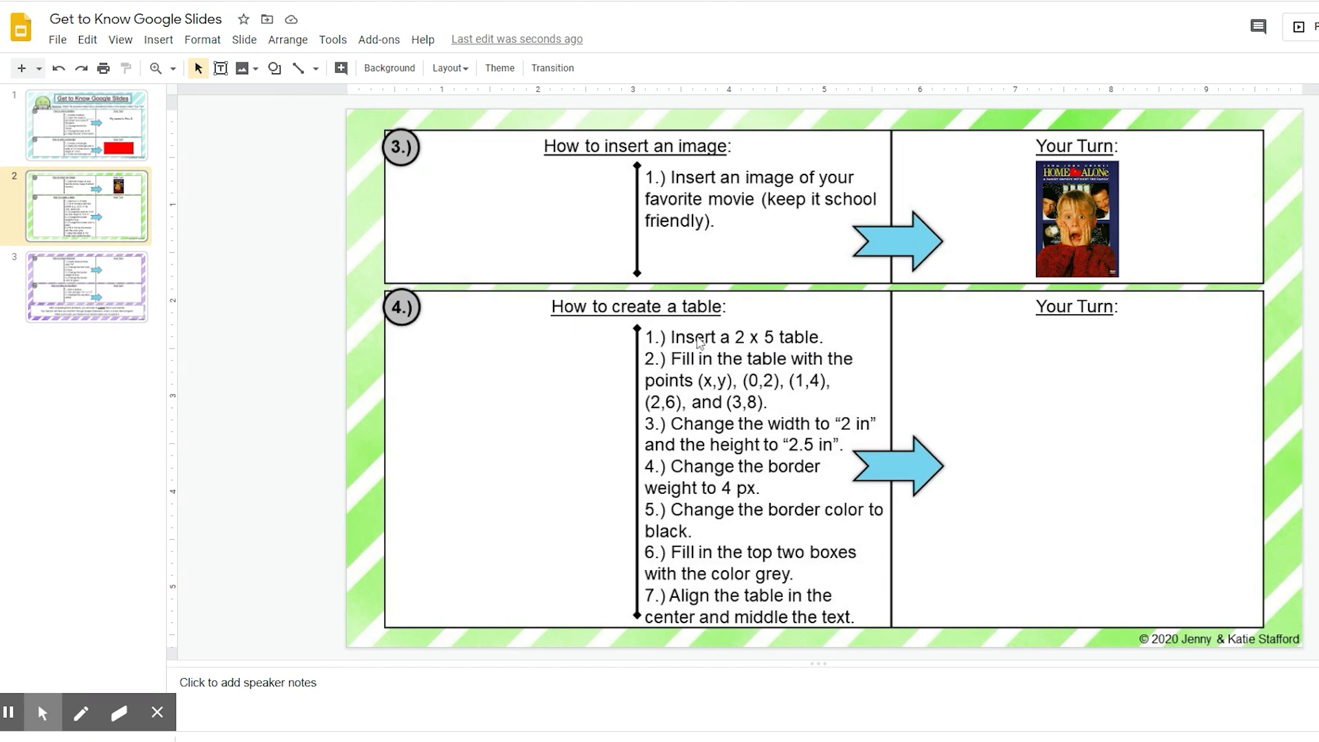
# Insert an empty 2 x 5 table from the Insert menu into the Your Turn box.
pyautogui.click(157, 39)
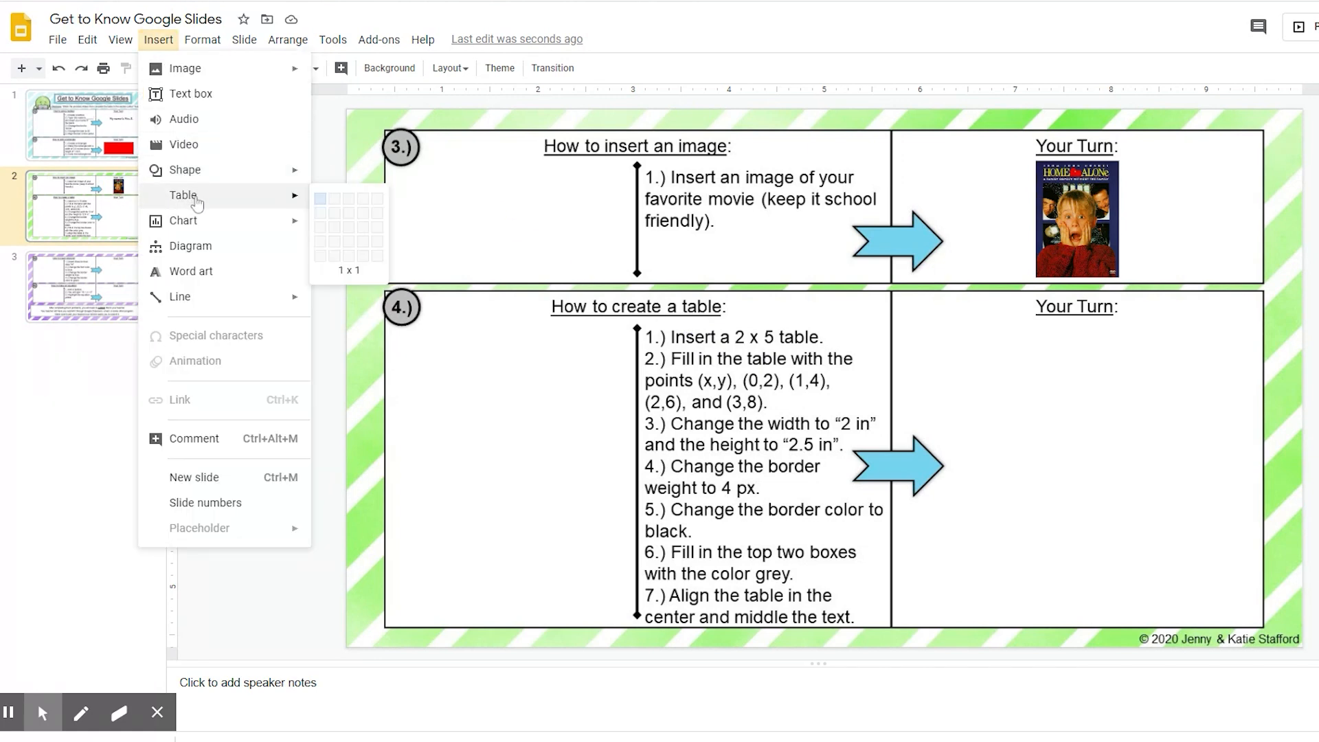
pyautogui.moveTo(335, 257)
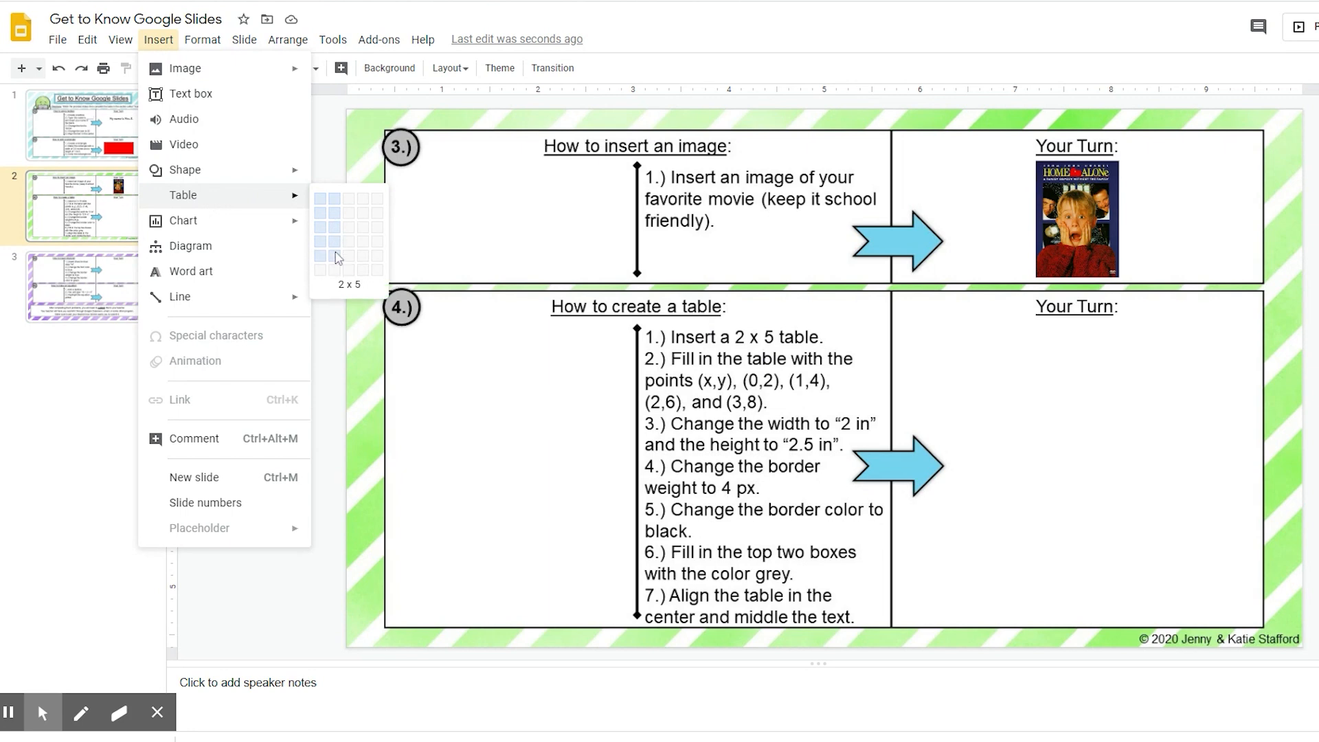
pyautogui.click(346, 256)
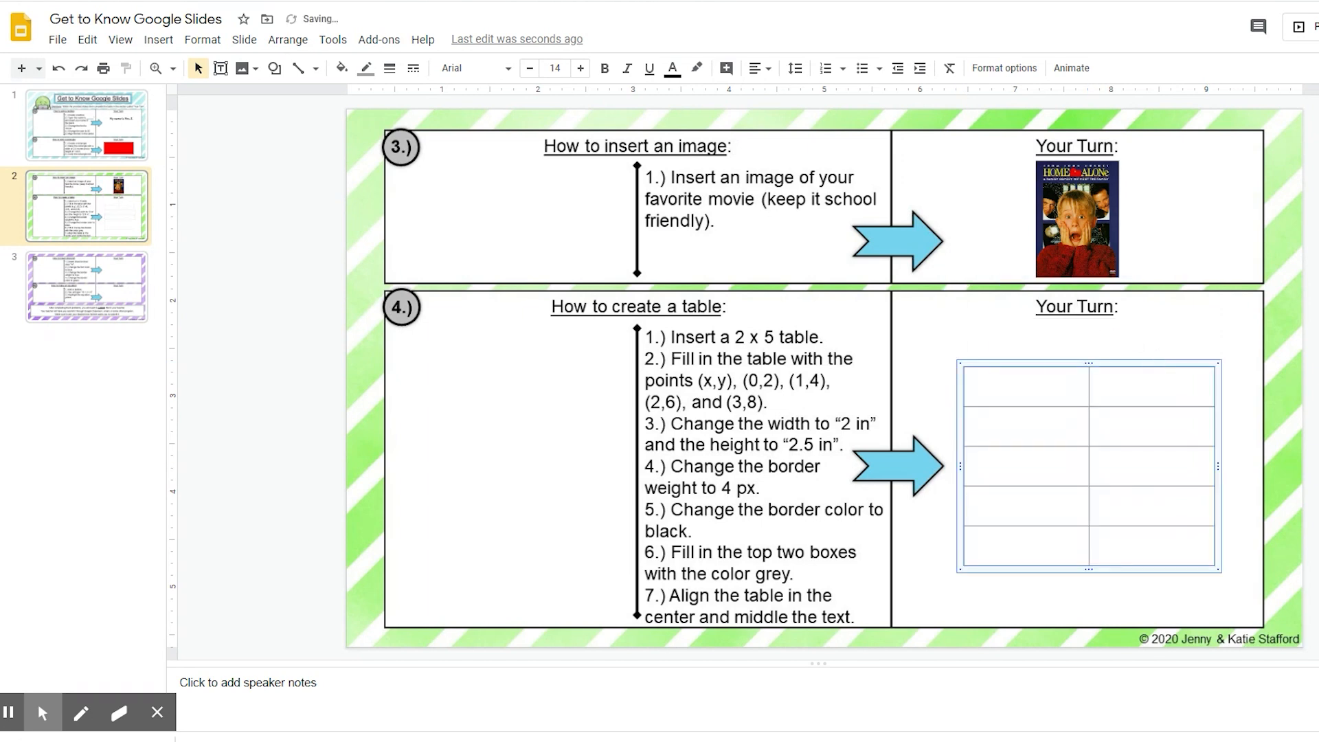
pyautogui.moveTo(1104, 327)
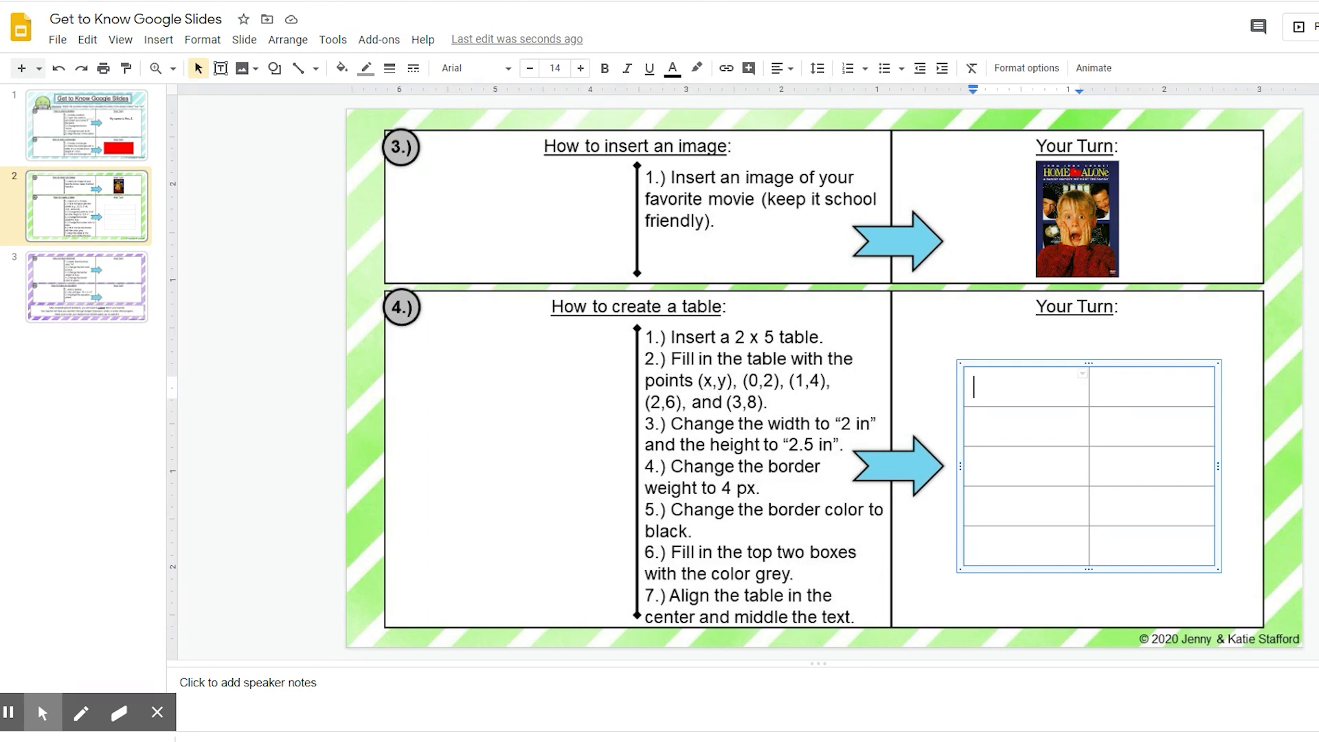
# Enter headers x and y, then the points (0,2), (1,4), (2,6), (3,8) in the rows below.
pyautogui.write('x')
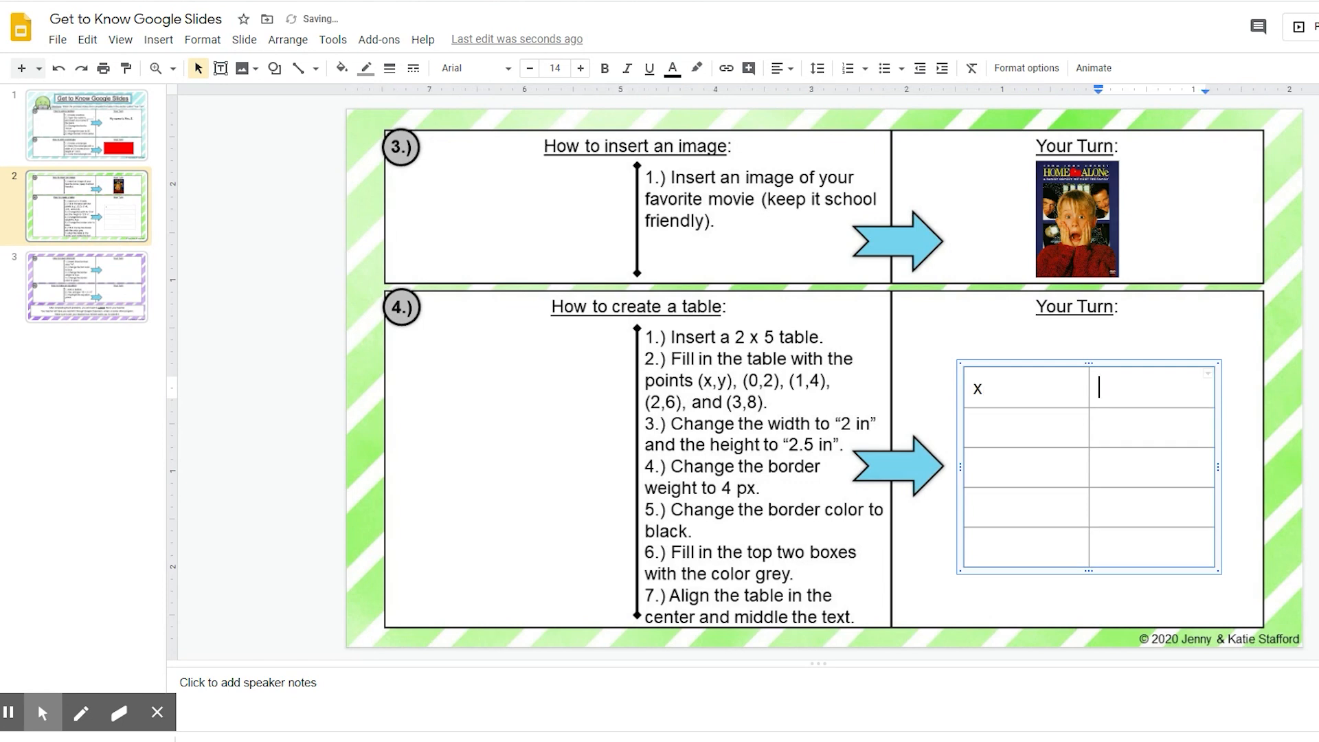
pyautogui.write('y')
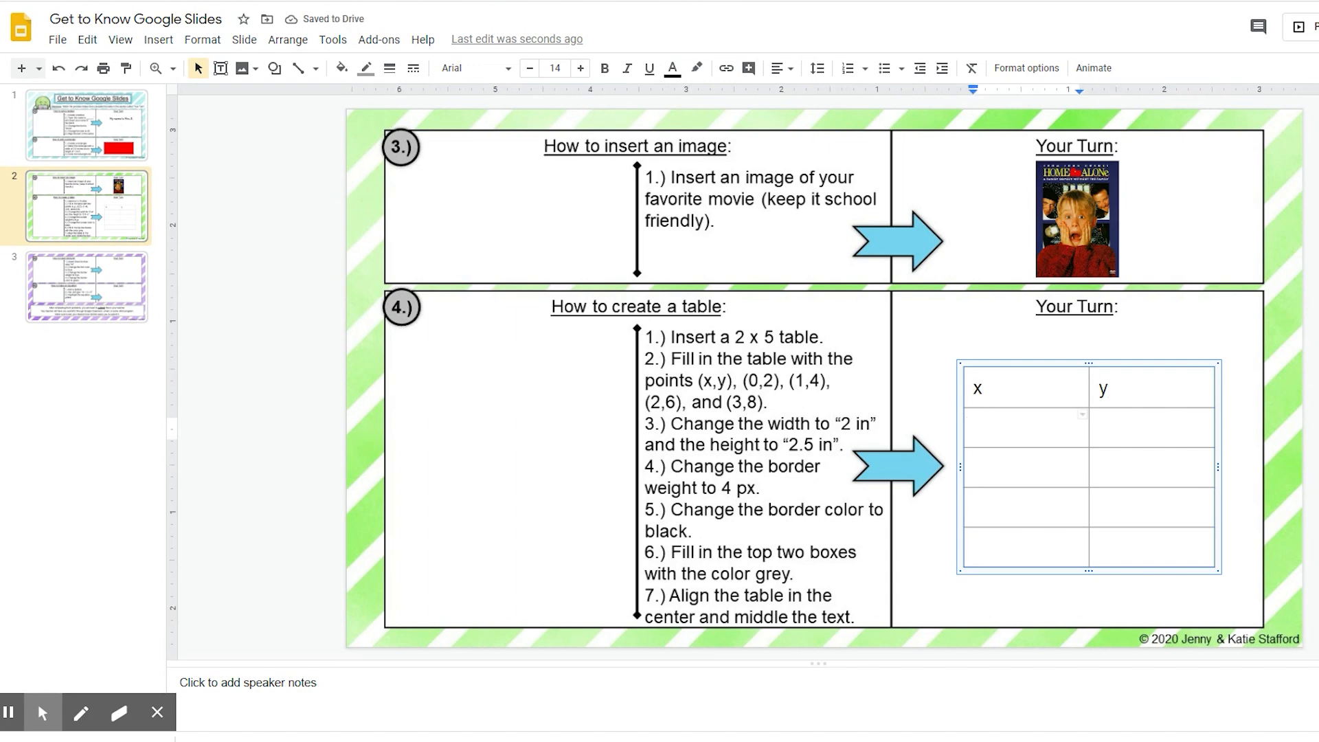
pyautogui.write('2')
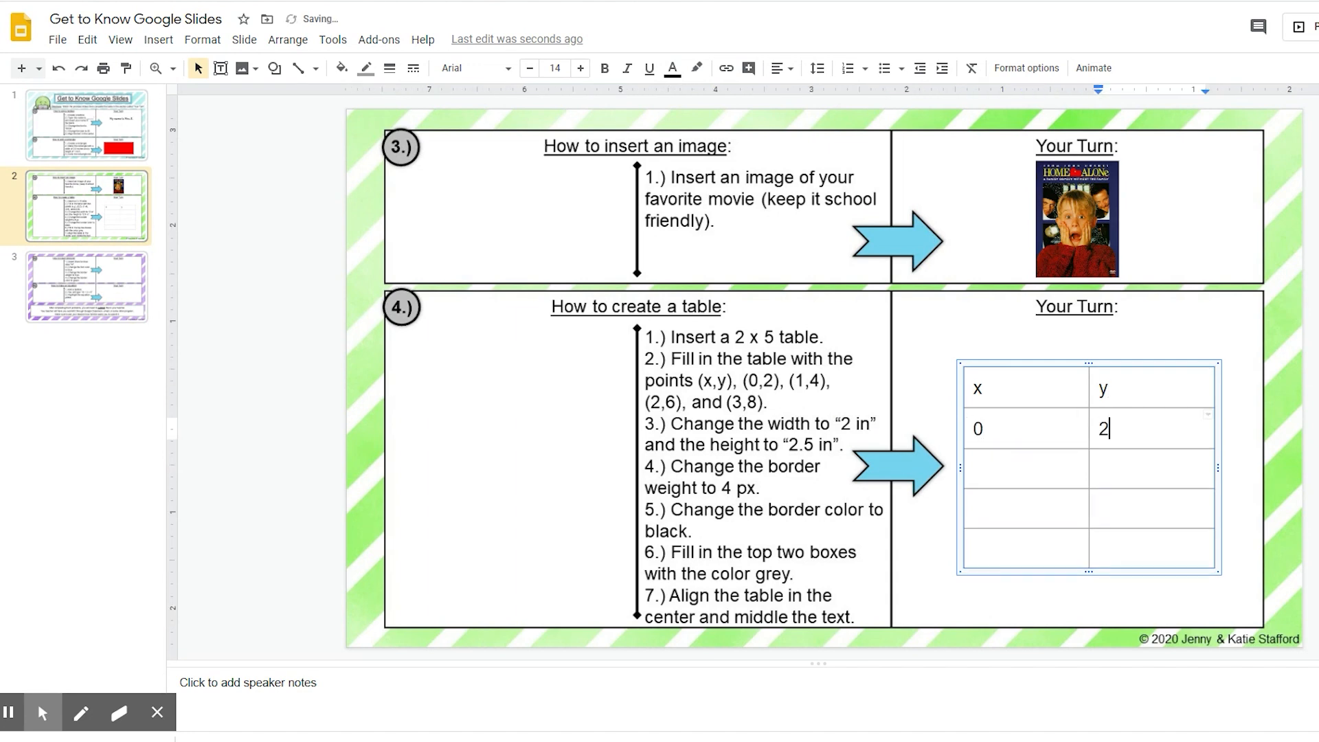
pyautogui.write('1')
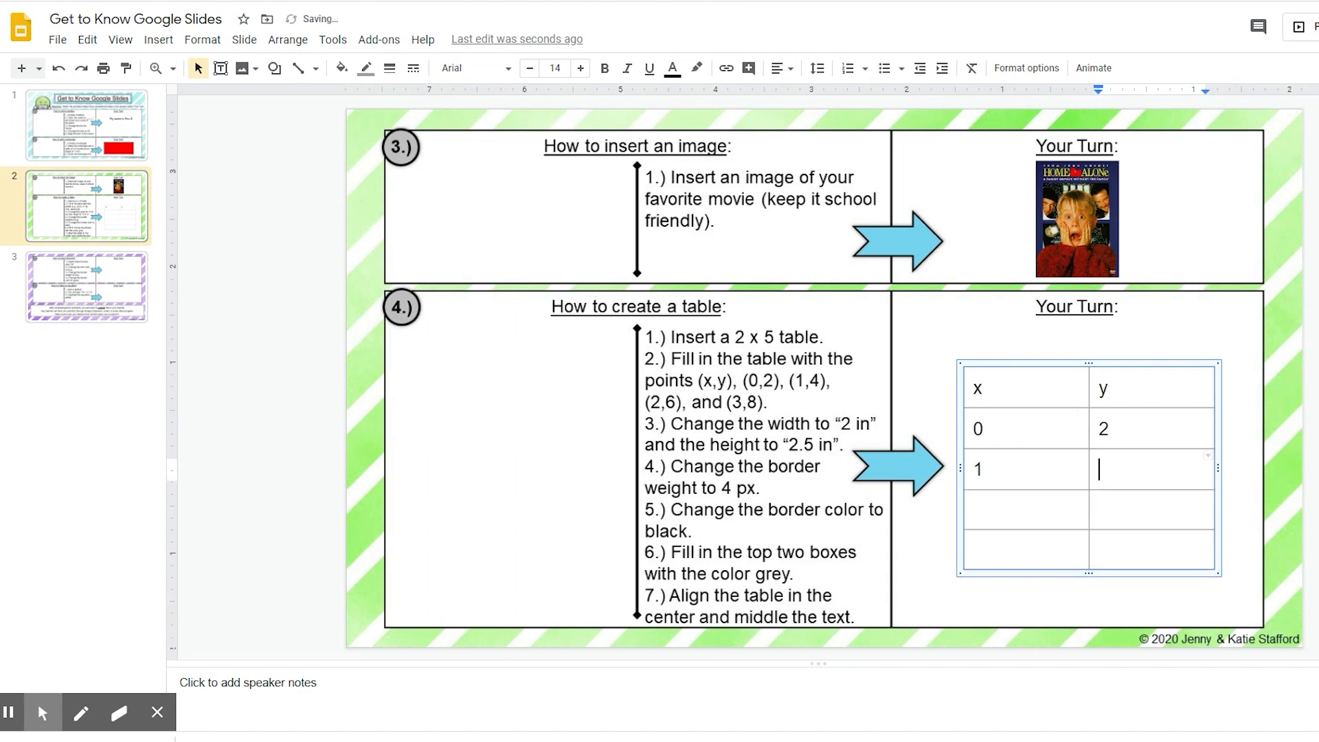
pyautogui.write('4')
pyautogui.click(1152, 510)
pyautogui.write('6')
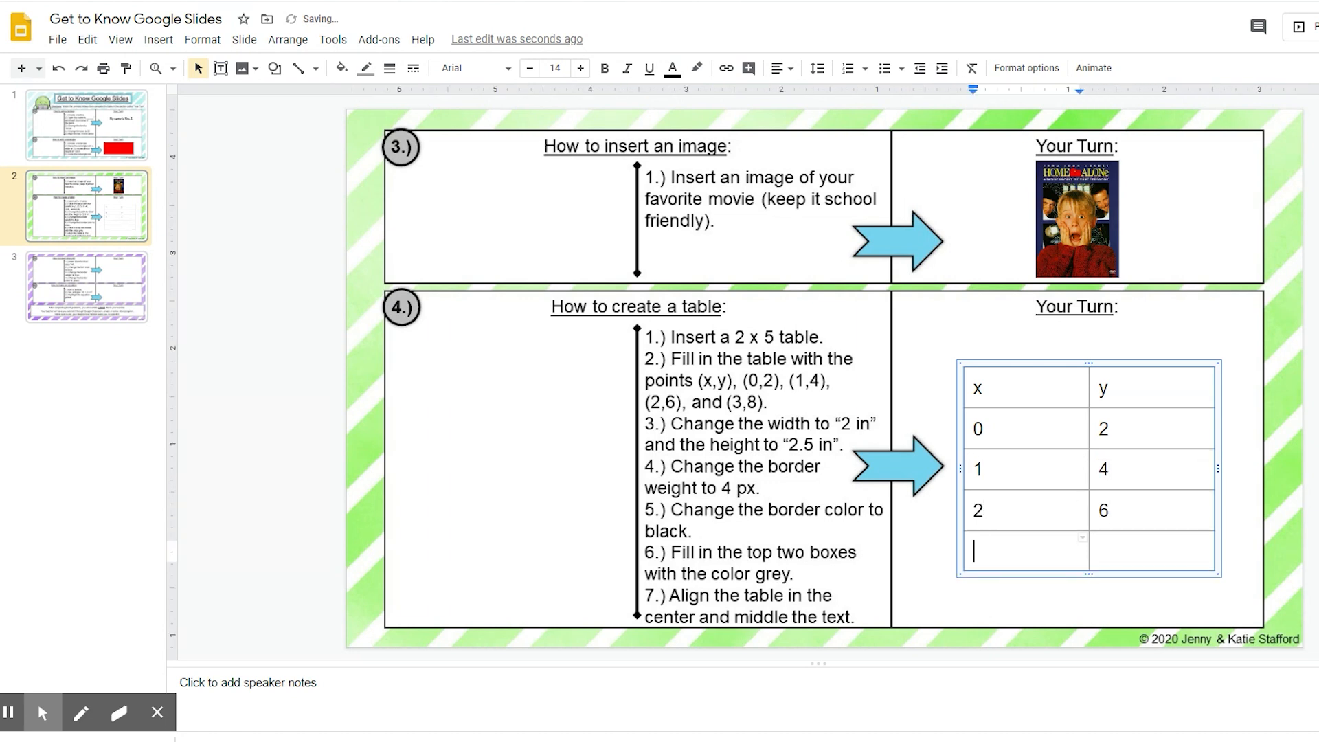
pyautogui.write('3')
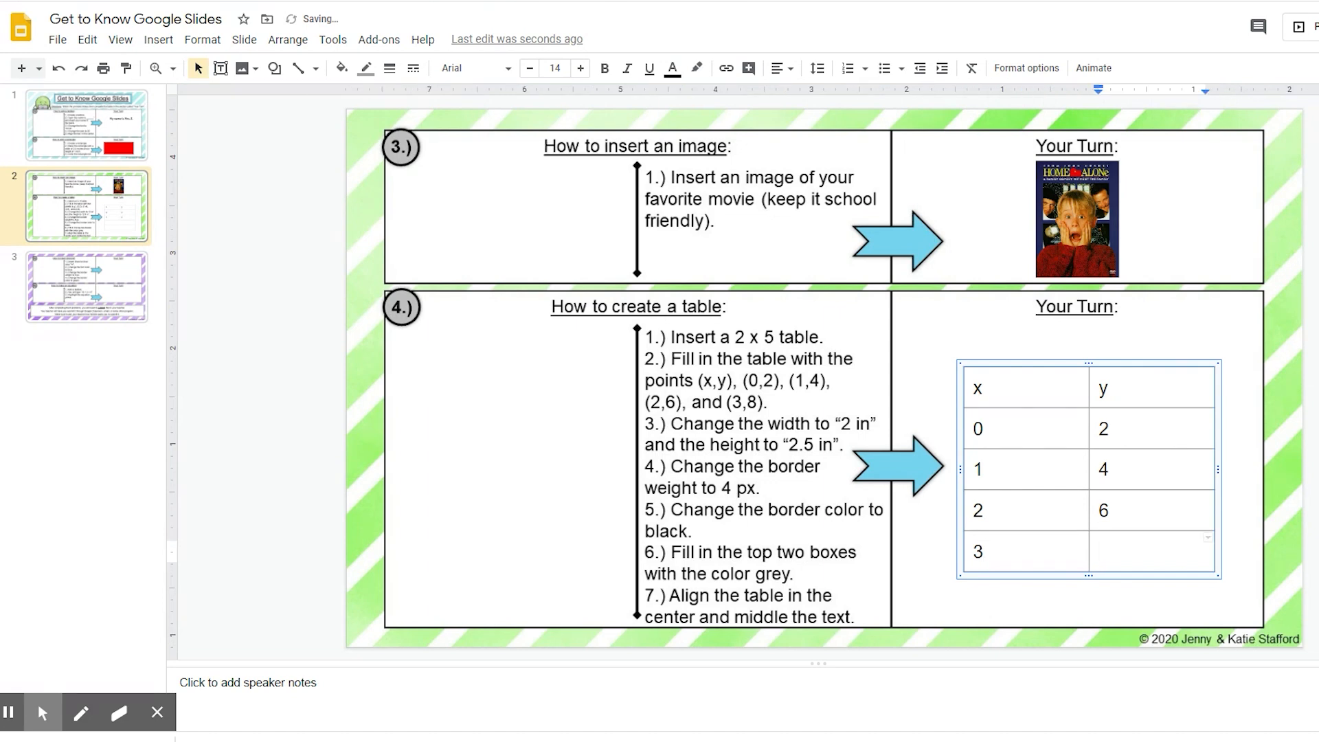
pyautogui.write('8')
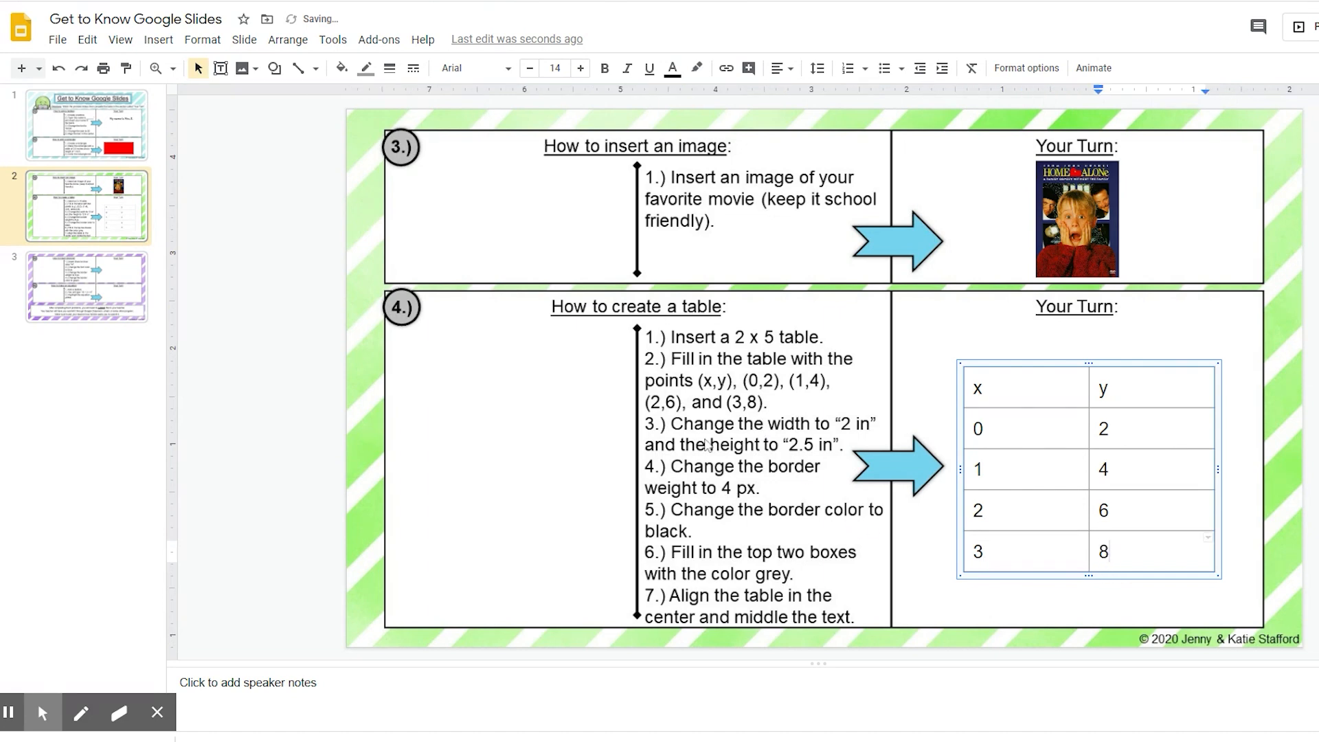
pyautogui.moveTo(860, 439)
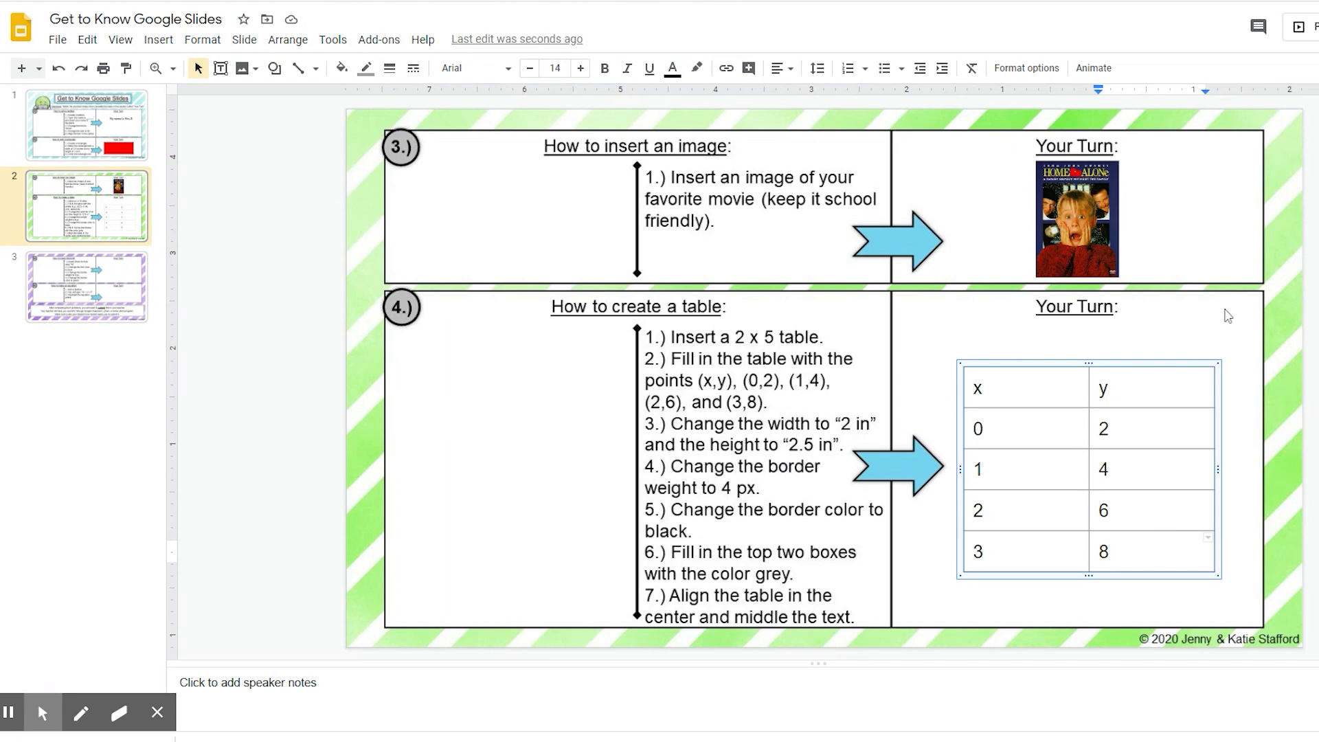
# Set the table's size to 2 in wide by 2.5 in tall in Format options.
pyautogui.click(1103, 387)
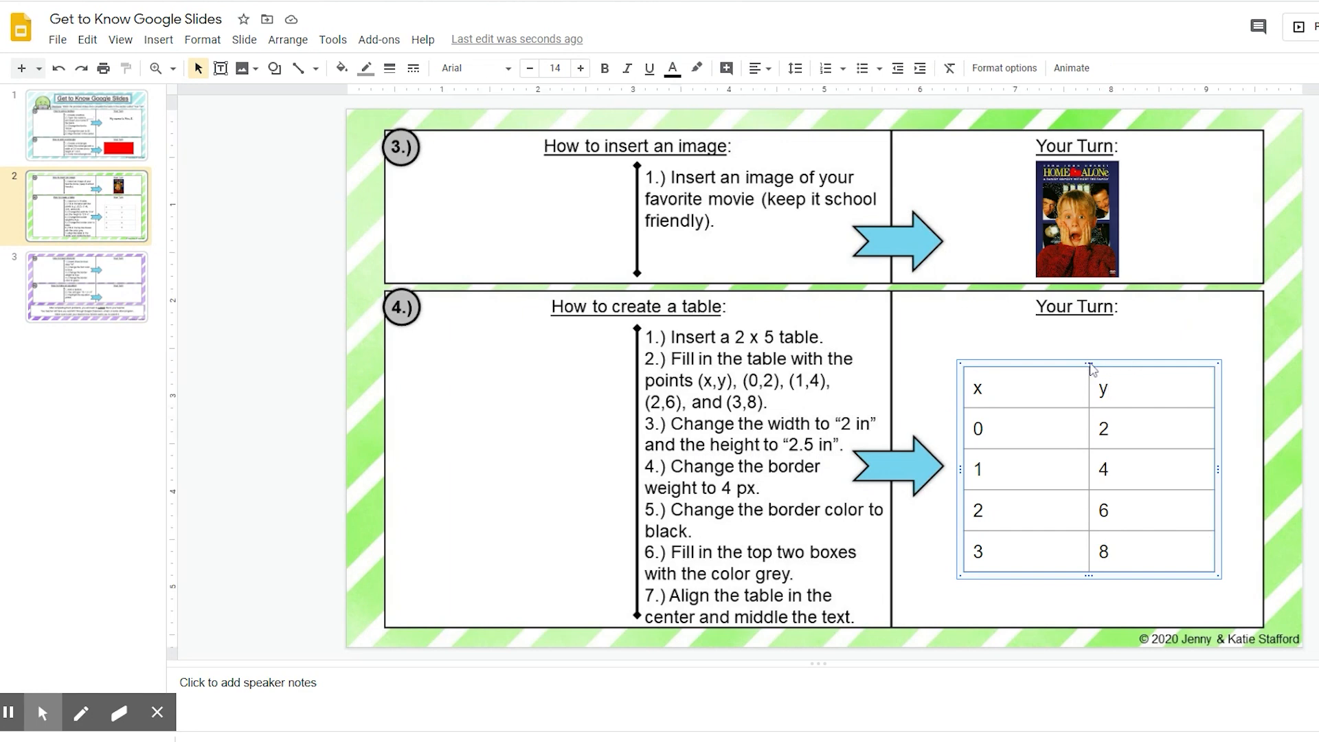
pyautogui.moveTo(1118, 199)
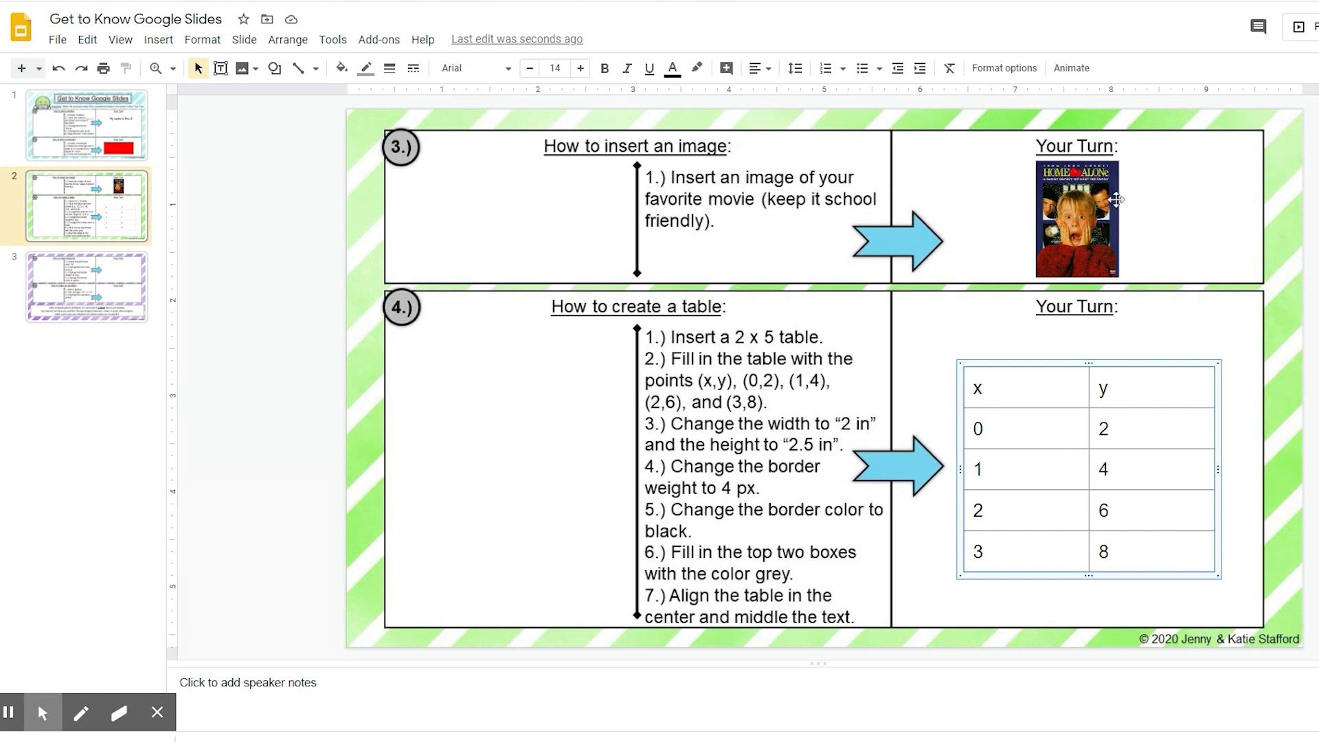
pyautogui.moveTo(1074, 139)
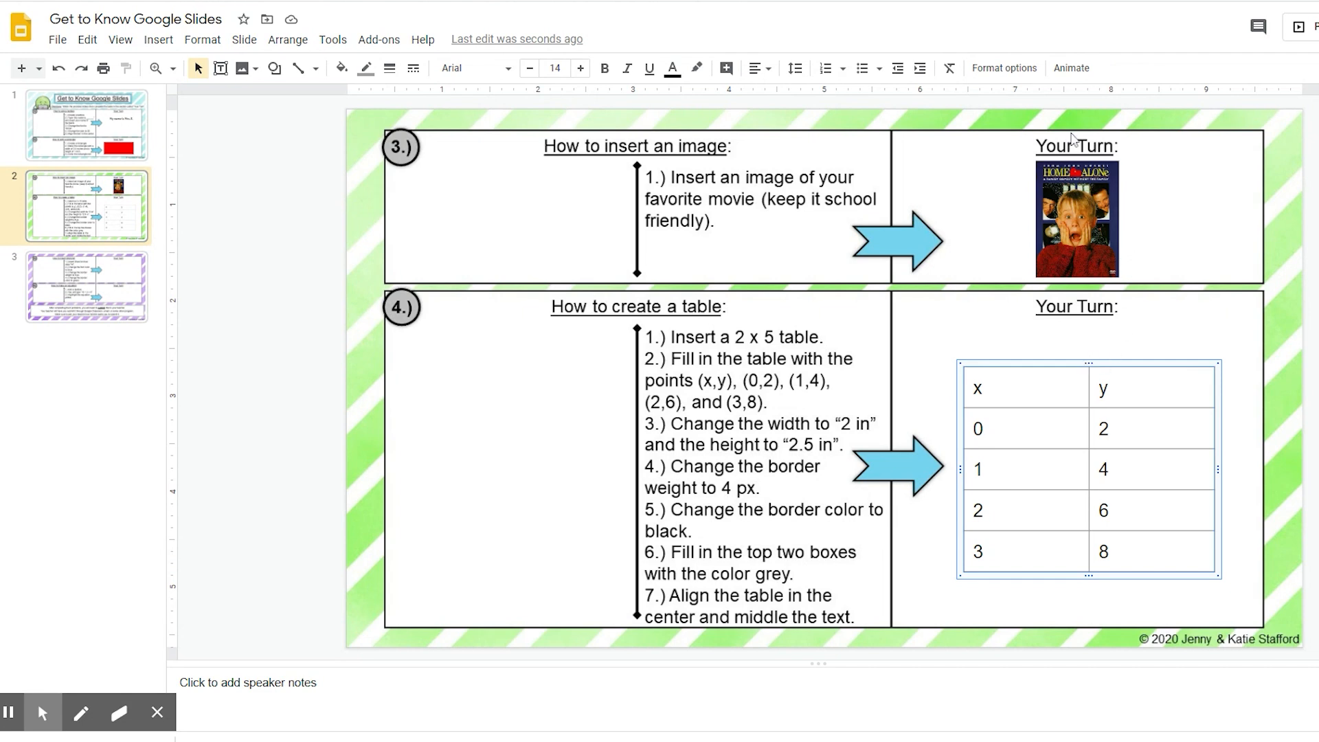
pyautogui.moveTo(1004, 68)
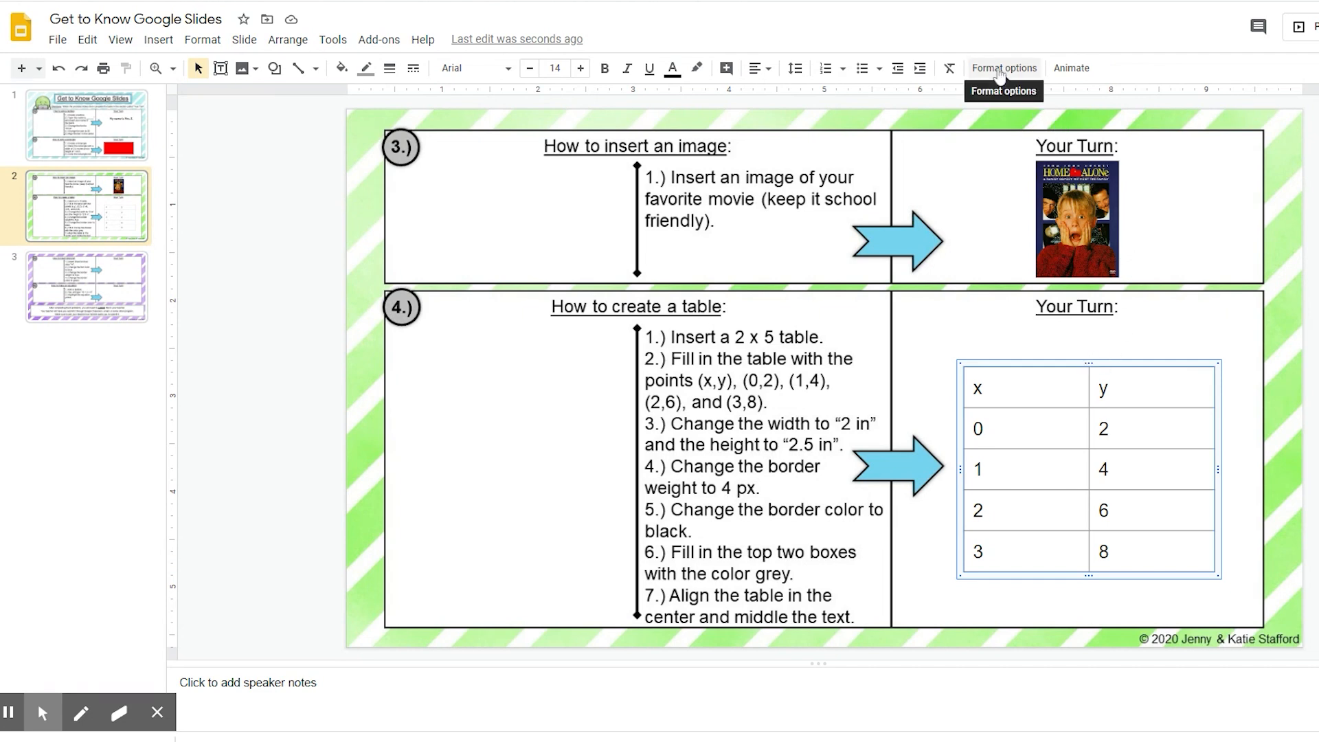
pyautogui.click(1003, 69)
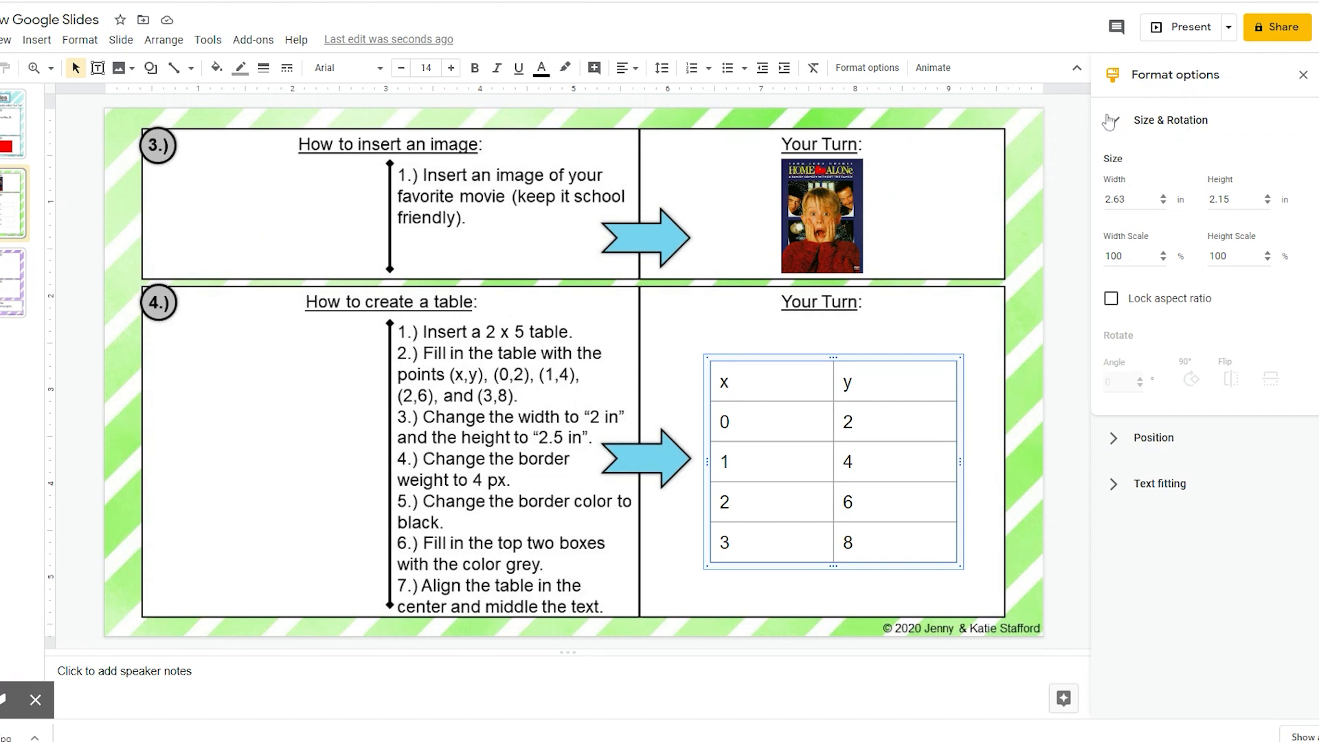
pyautogui.click(1170, 120)
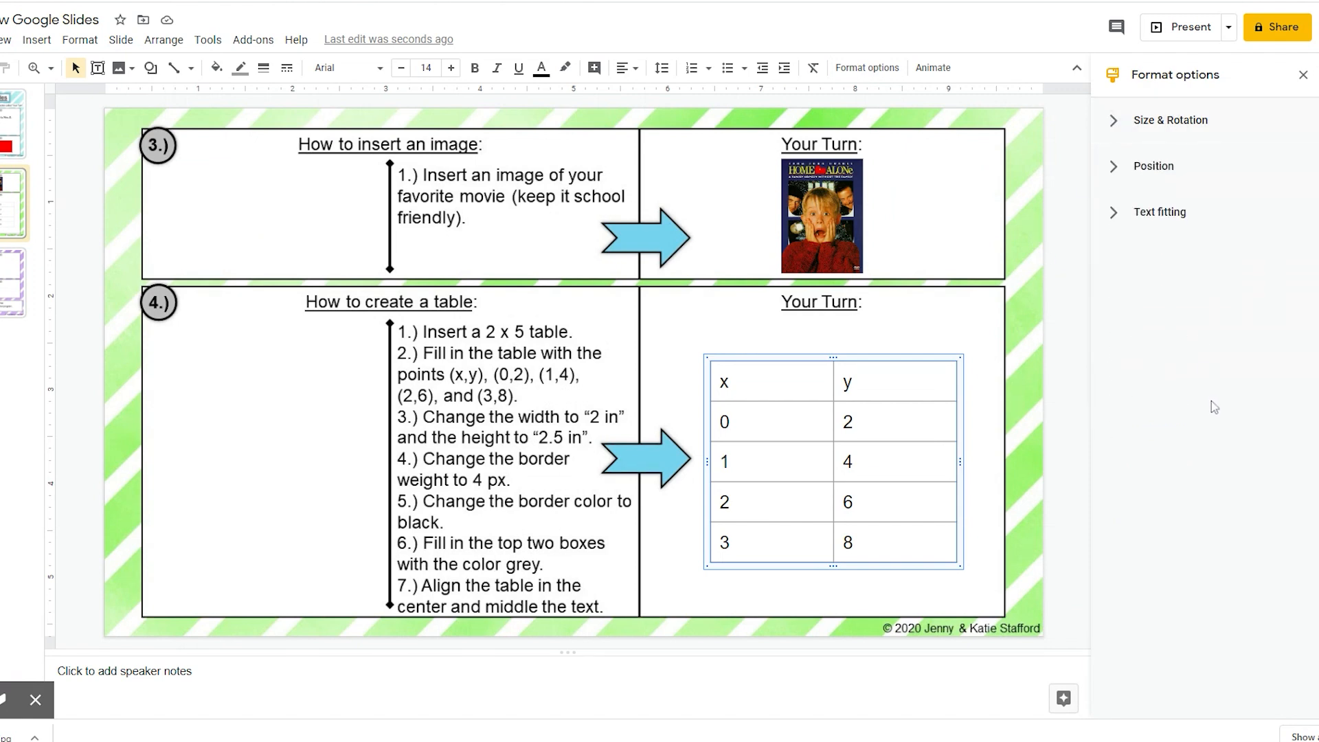
pyautogui.click(1168, 120)
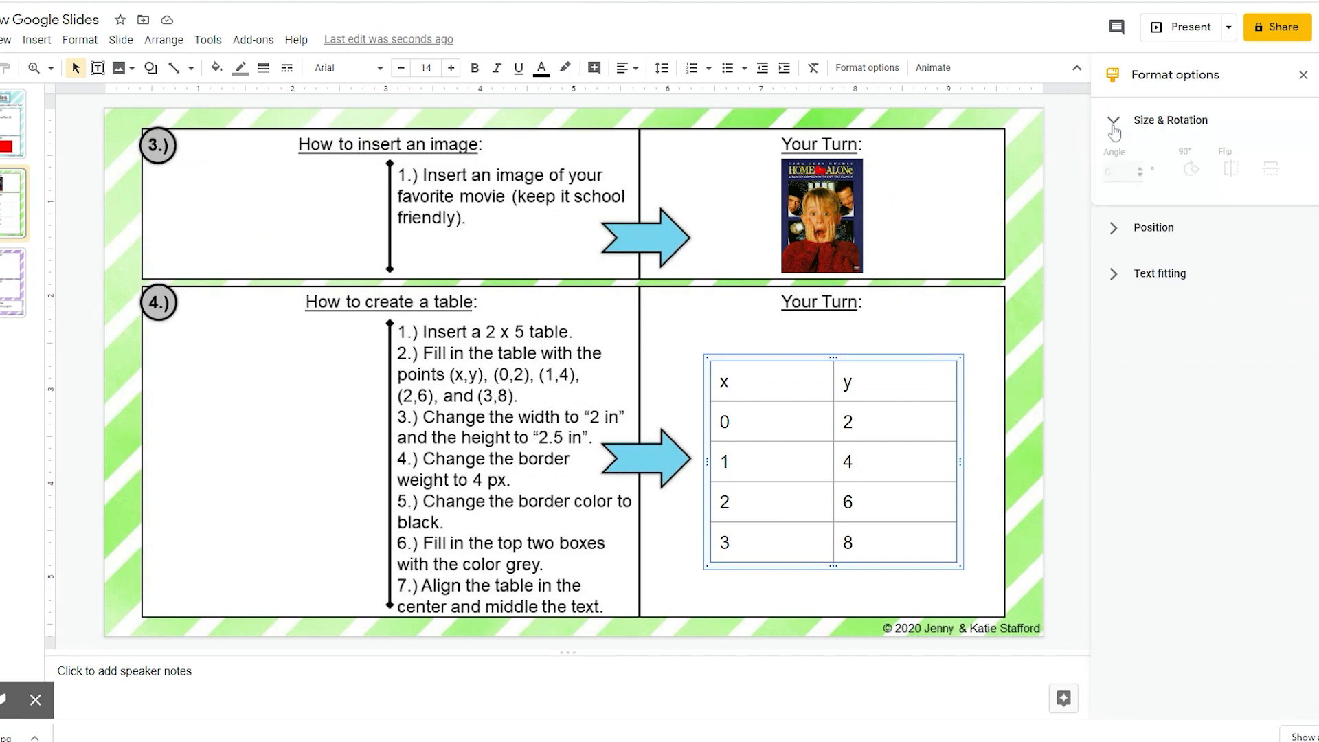
pyautogui.click(1113, 119)
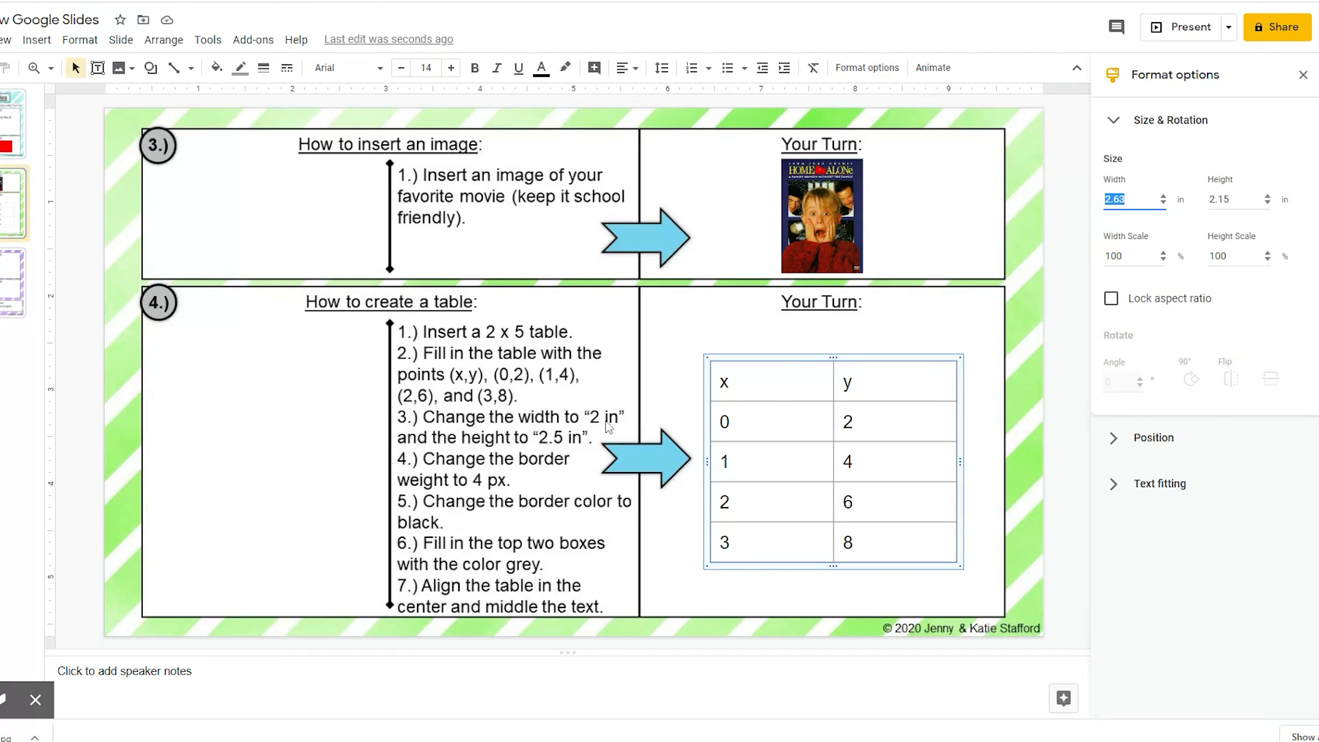
pyautogui.write('2')
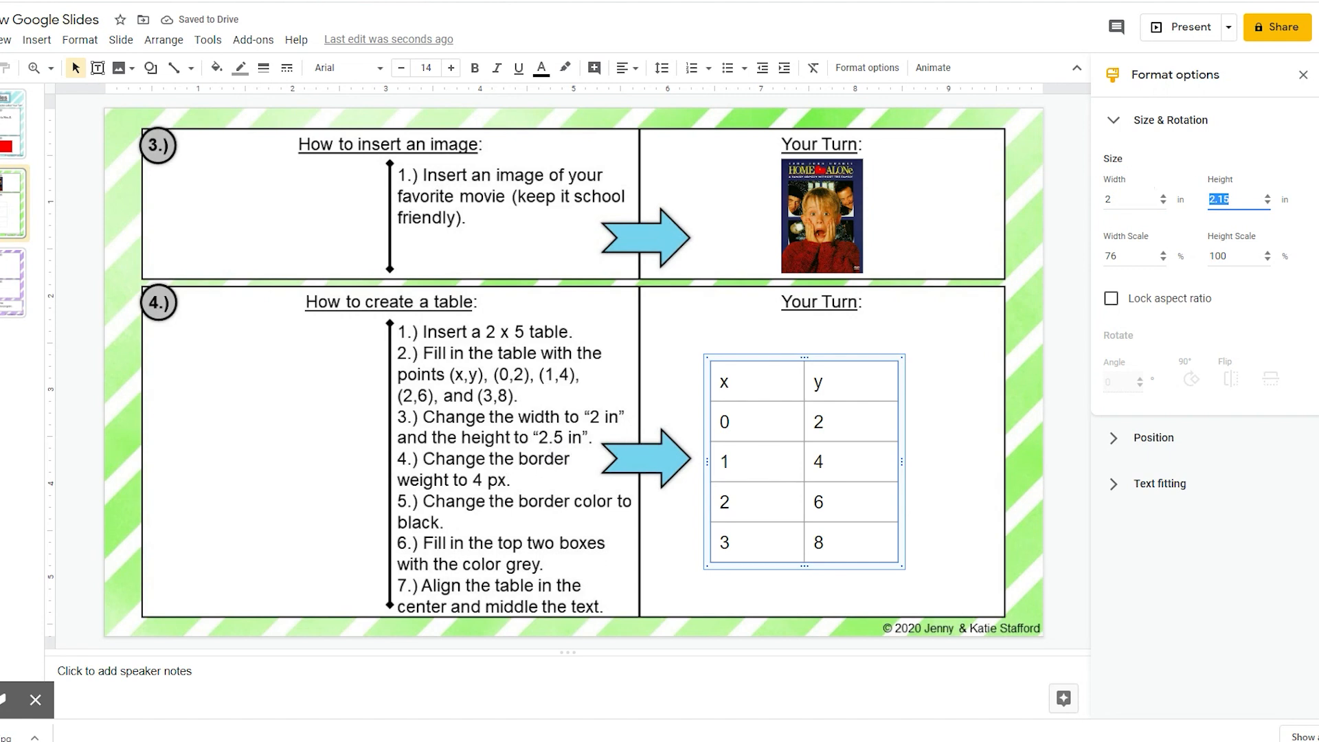
pyautogui.write('2.5')
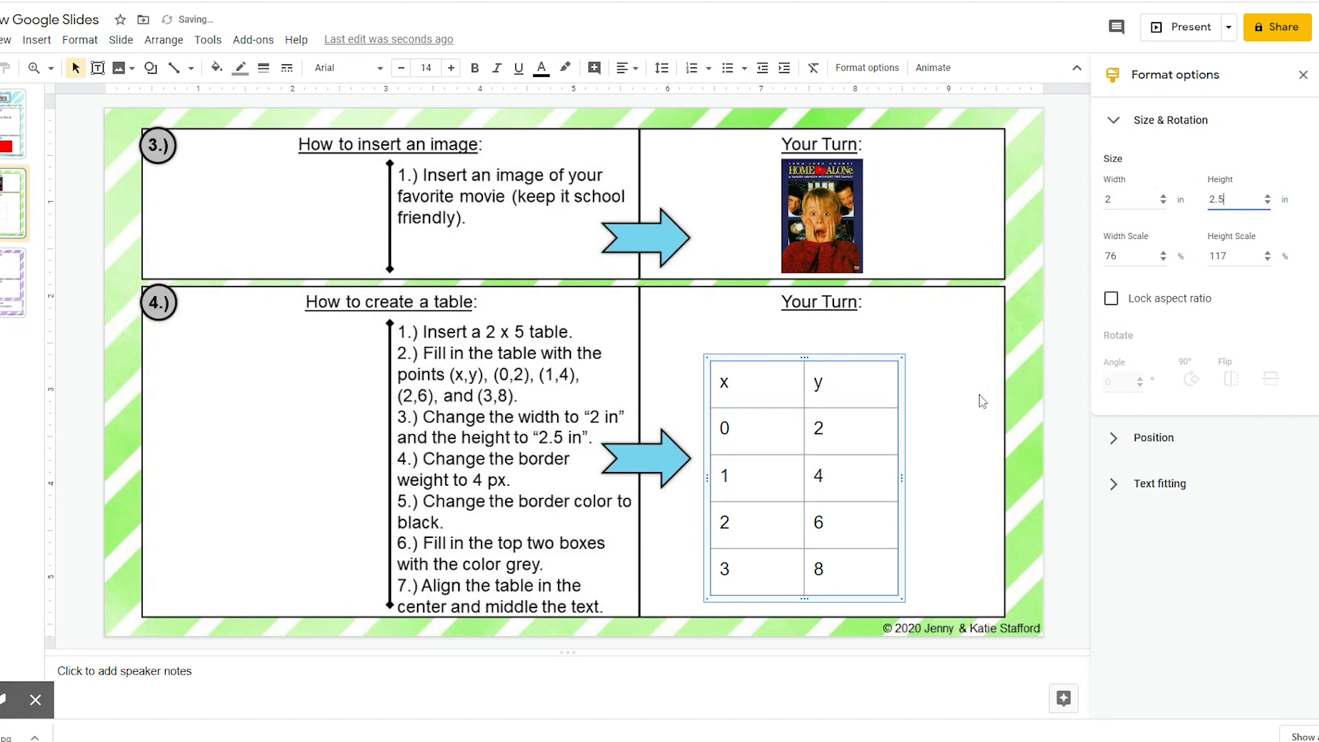
pyautogui.click(1043, 331)
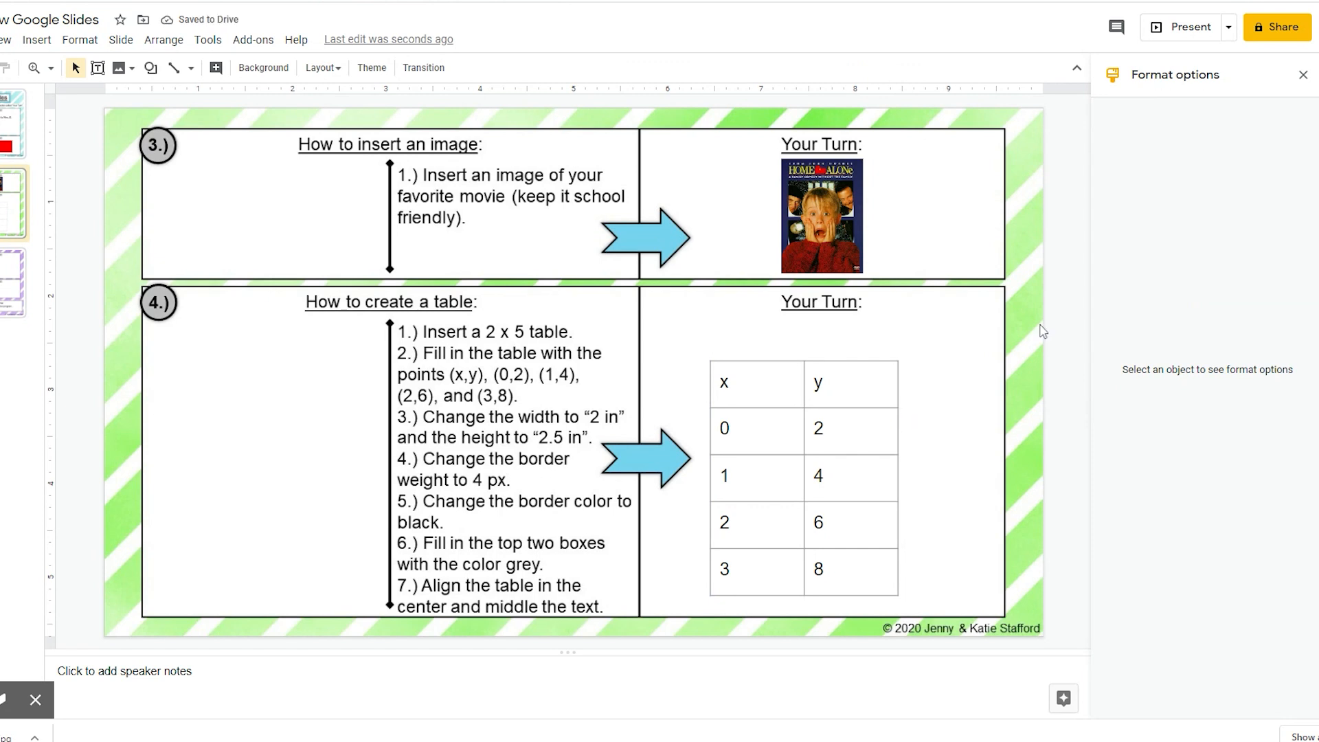
pyautogui.moveTo(1303, 123)
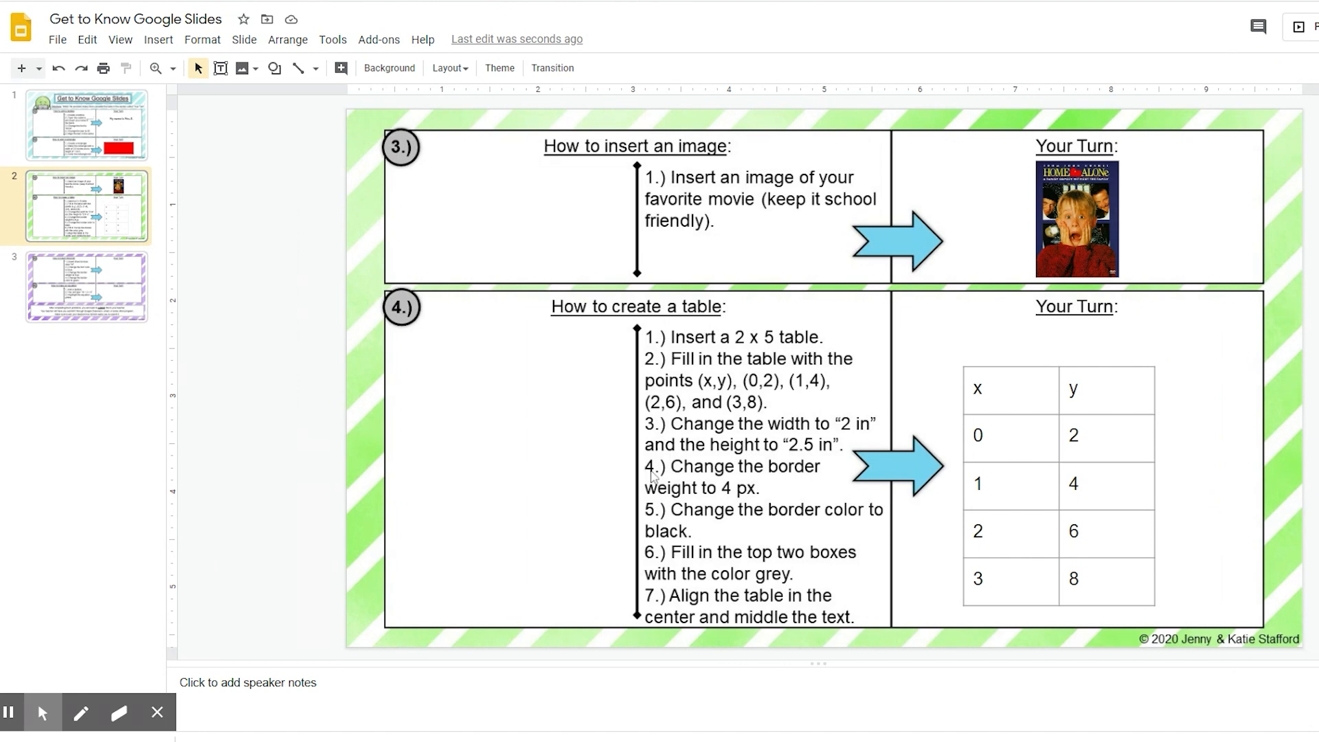
pyautogui.moveTo(722, 503)
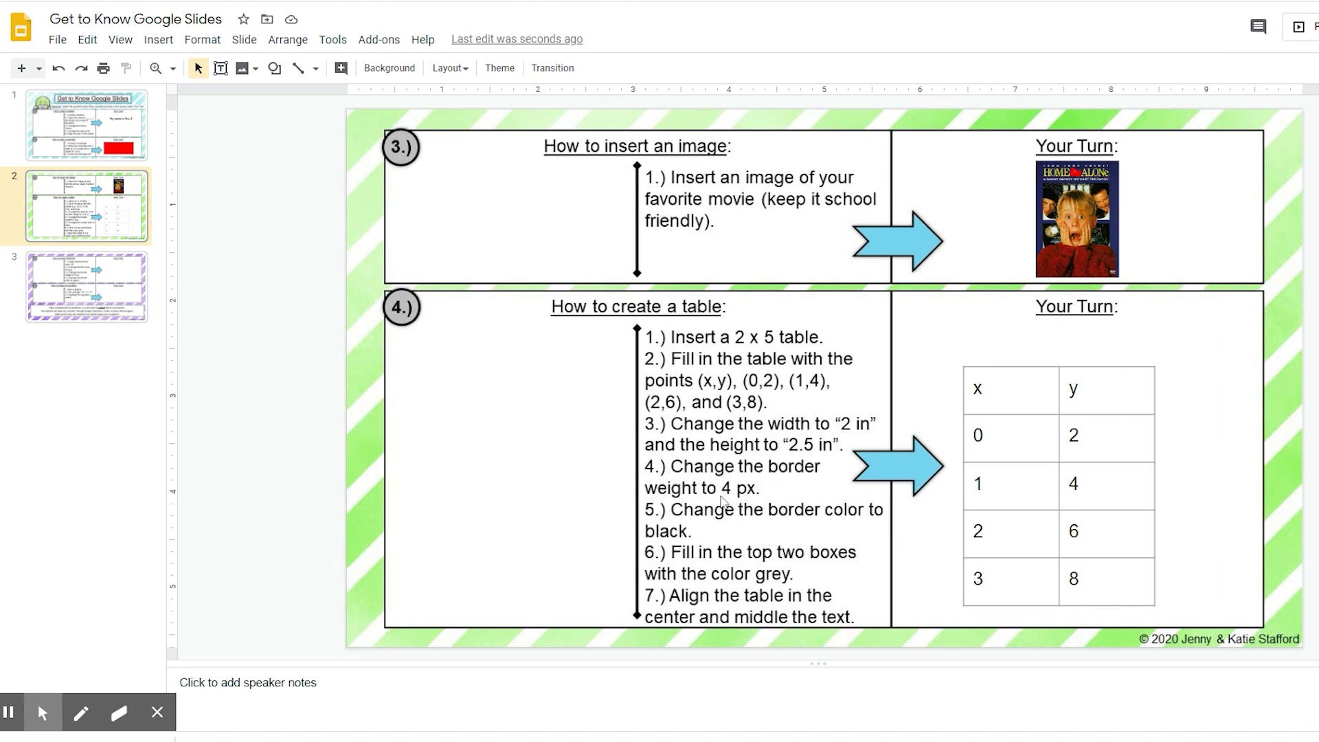
pyautogui.moveTo(947, 379)
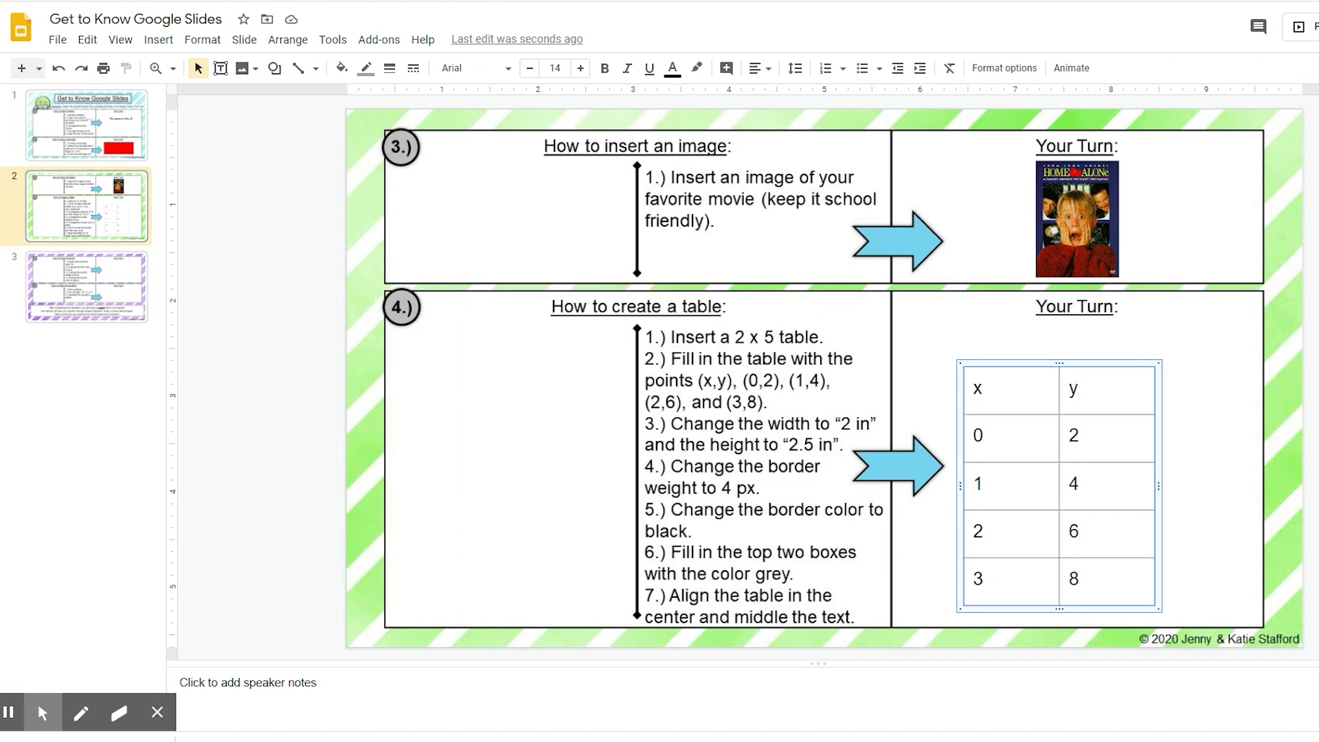
pyautogui.moveTo(1095, 366)
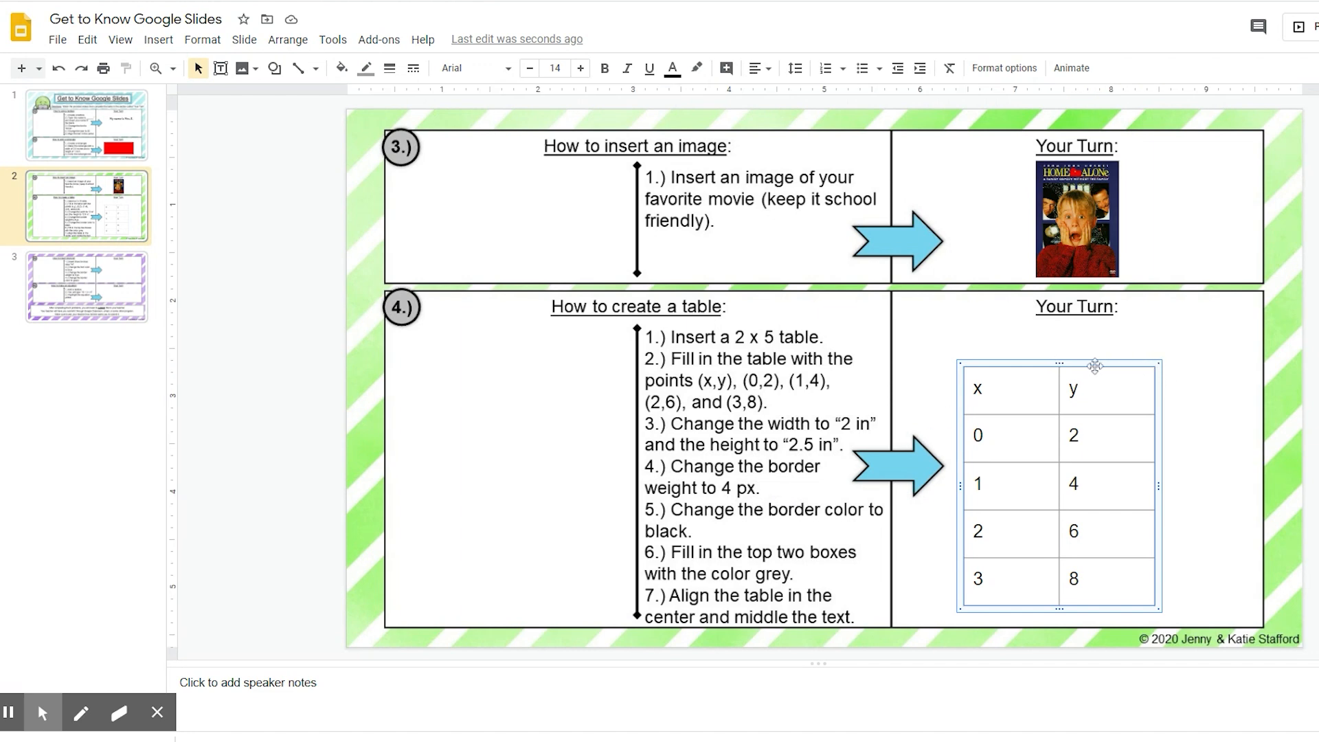
pyautogui.moveTo(963, 394)
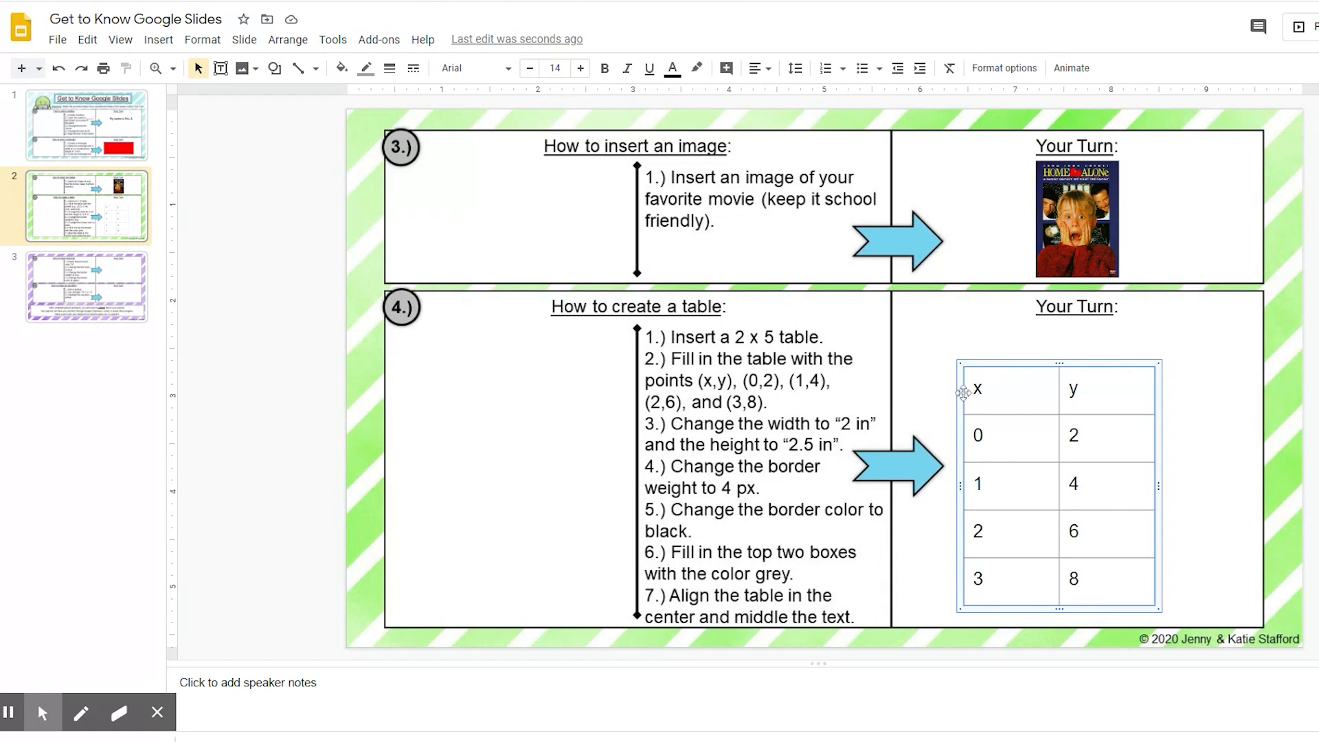
pyautogui.moveTo(439, 125)
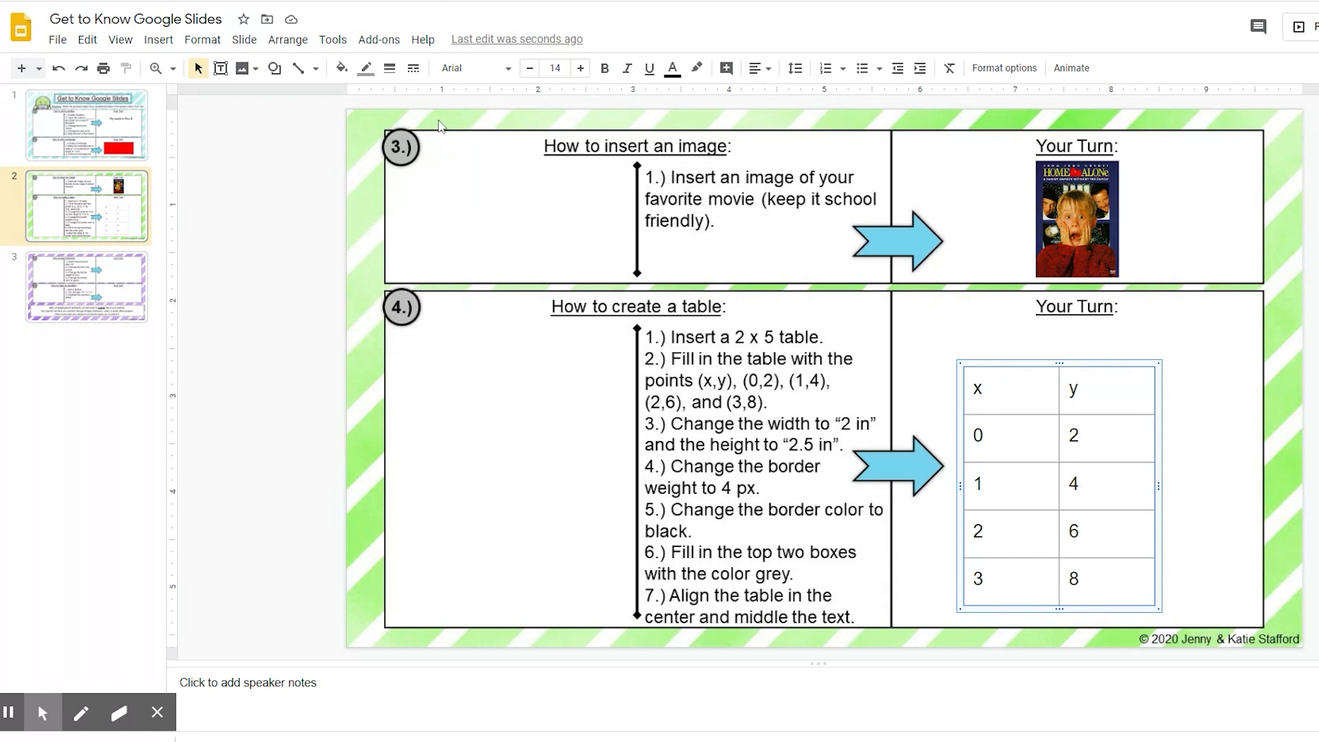
pyautogui.moveTo(366, 69)
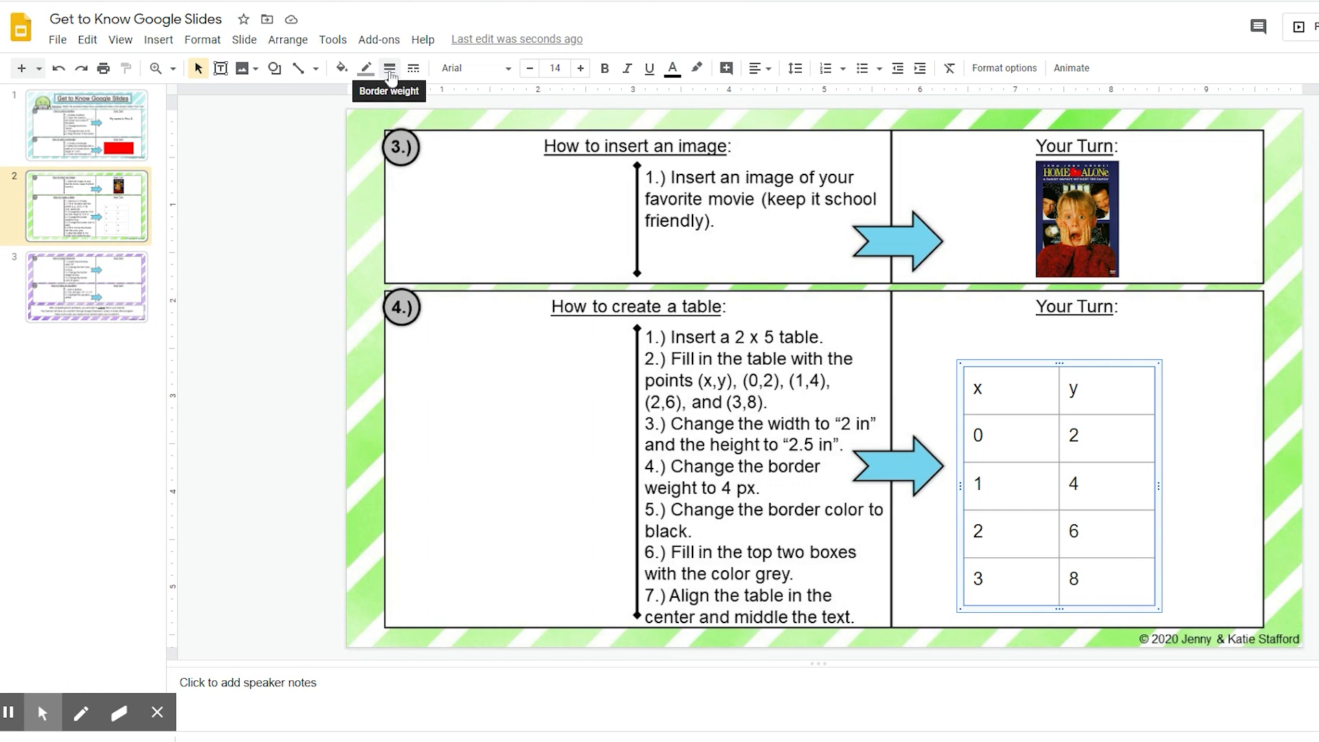
# Set the table's border weight to 4 px.
pyautogui.click(389, 69)
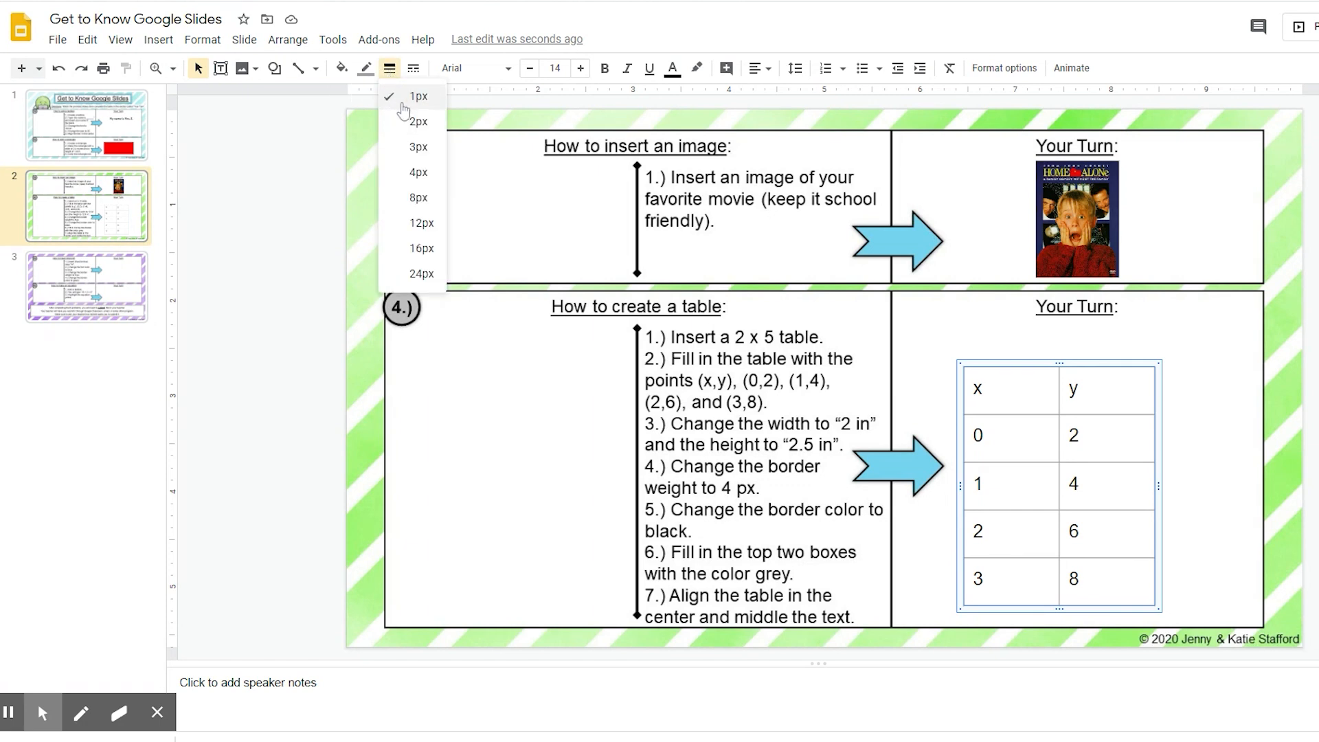
pyautogui.moveTo(417, 173)
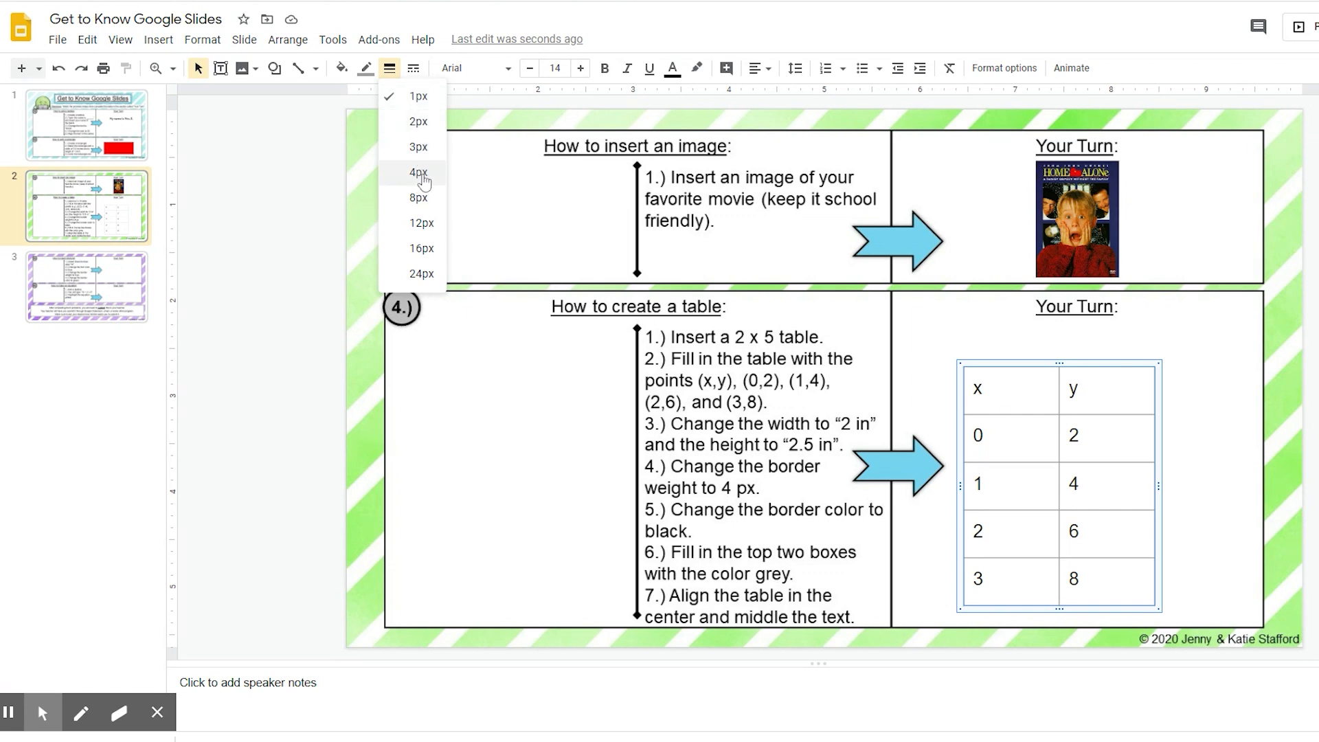
pyautogui.click(417, 173)
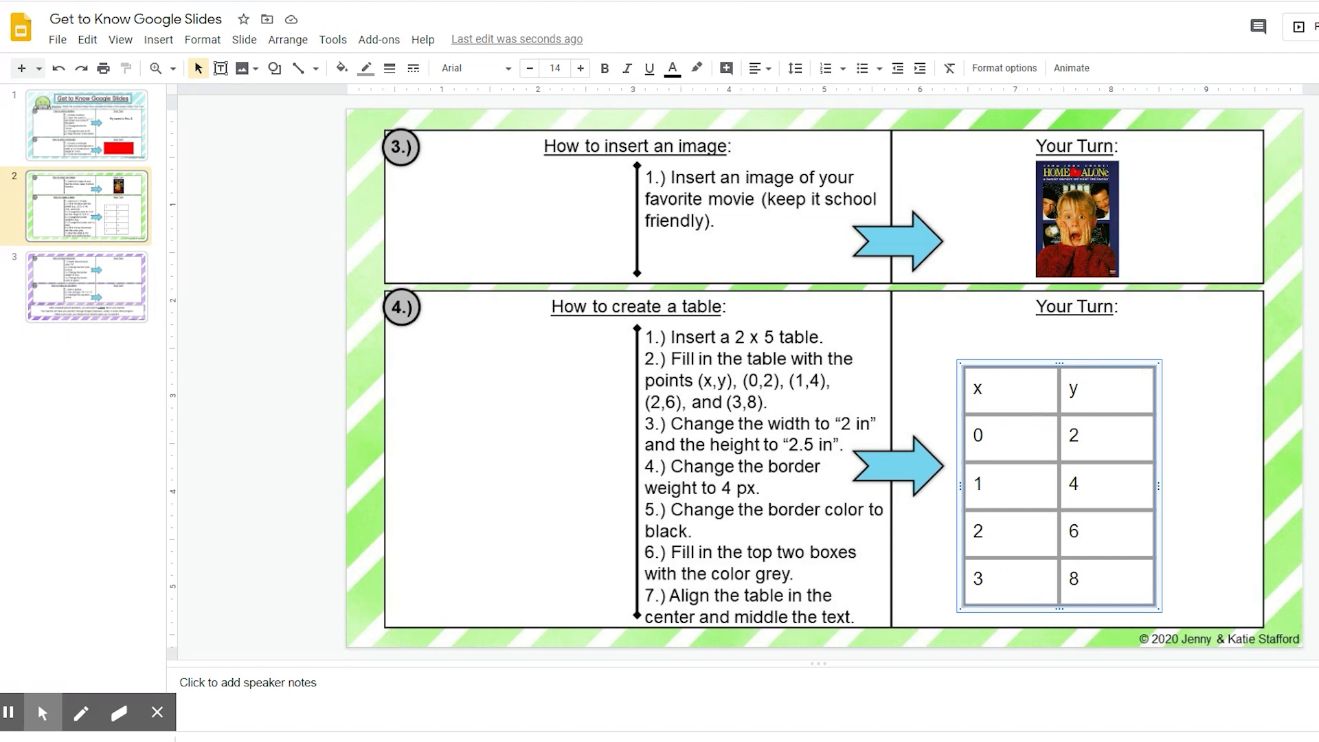
pyautogui.moveTo(368, 92)
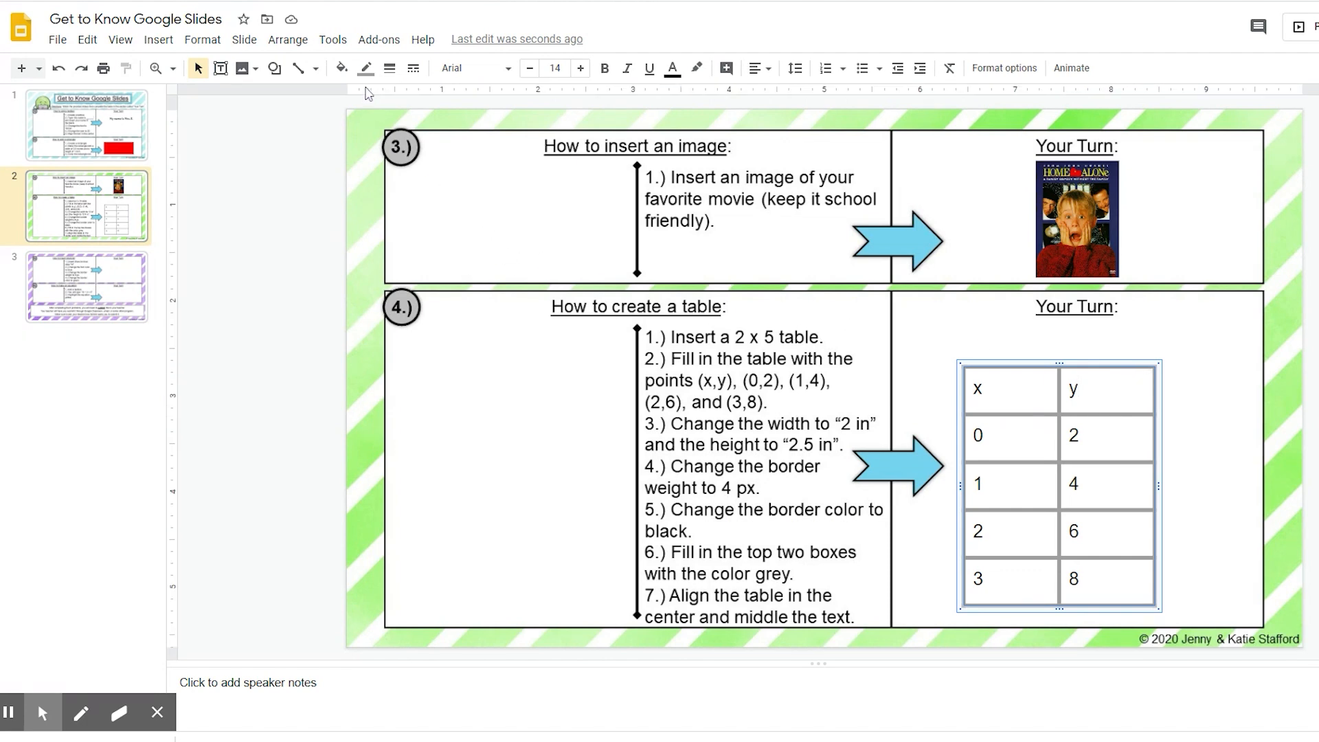
pyautogui.moveTo(389, 68)
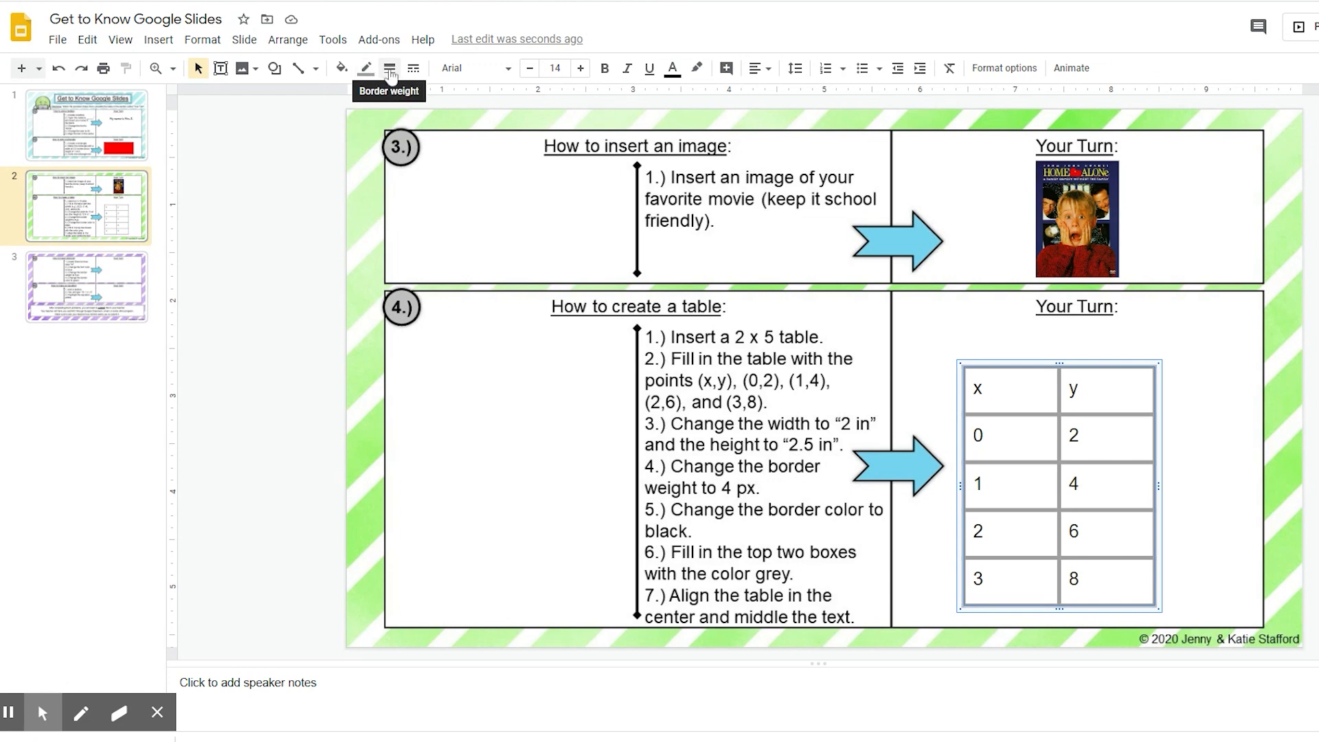
pyautogui.moveTo(365, 69)
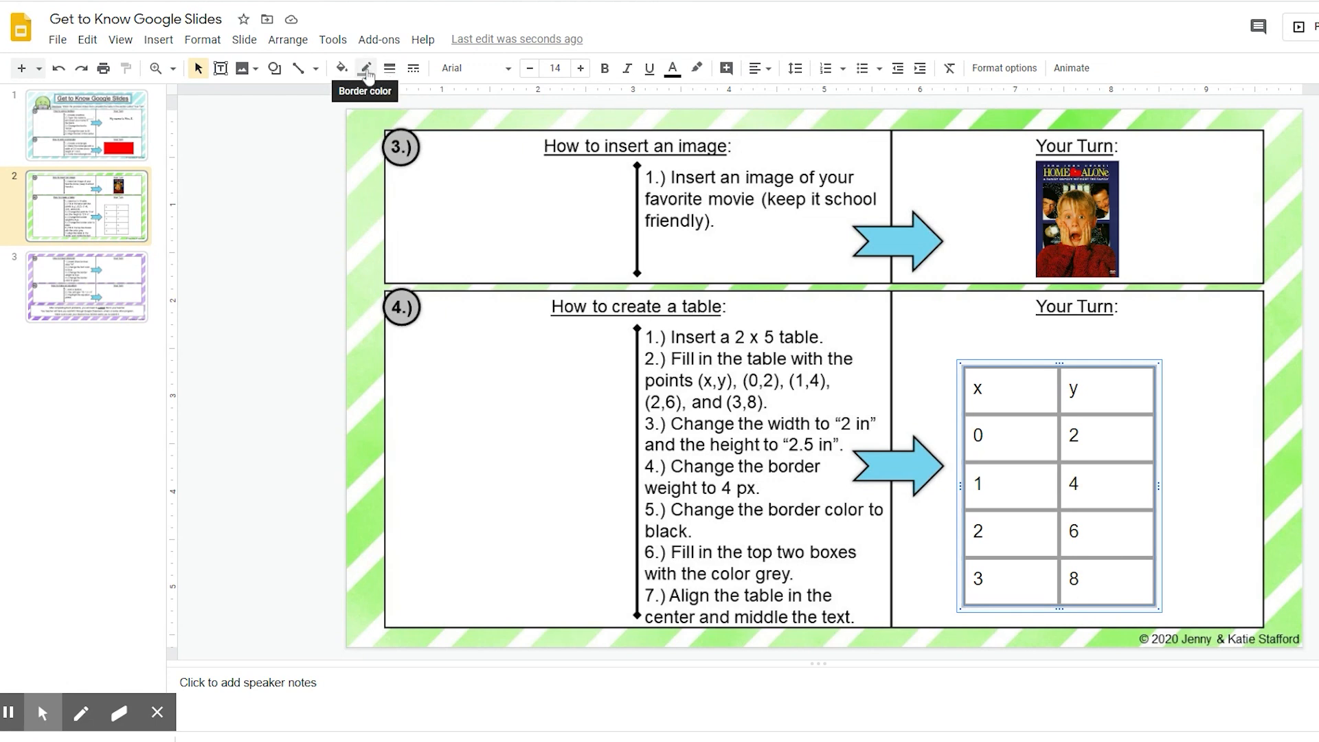
# Change the table's border colour to black.
pyautogui.click(366, 69)
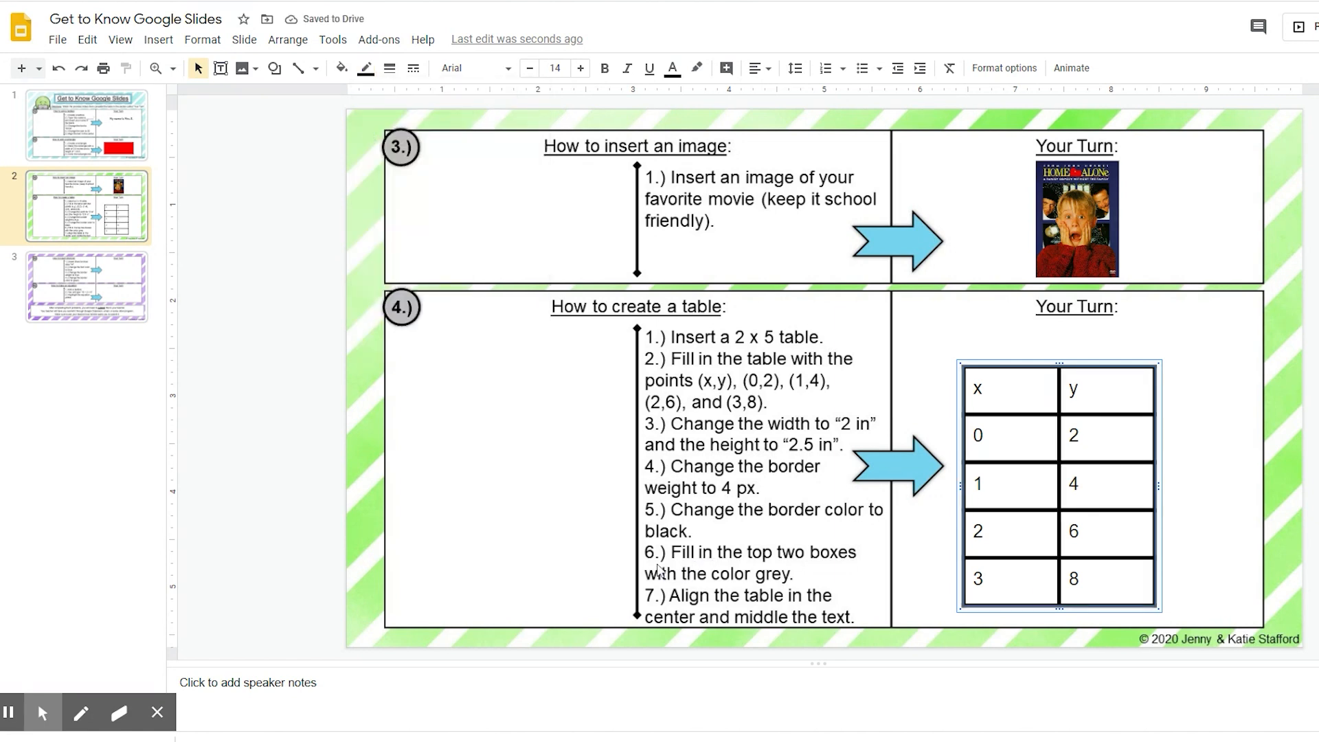
pyautogui.moveTo(792, 571)
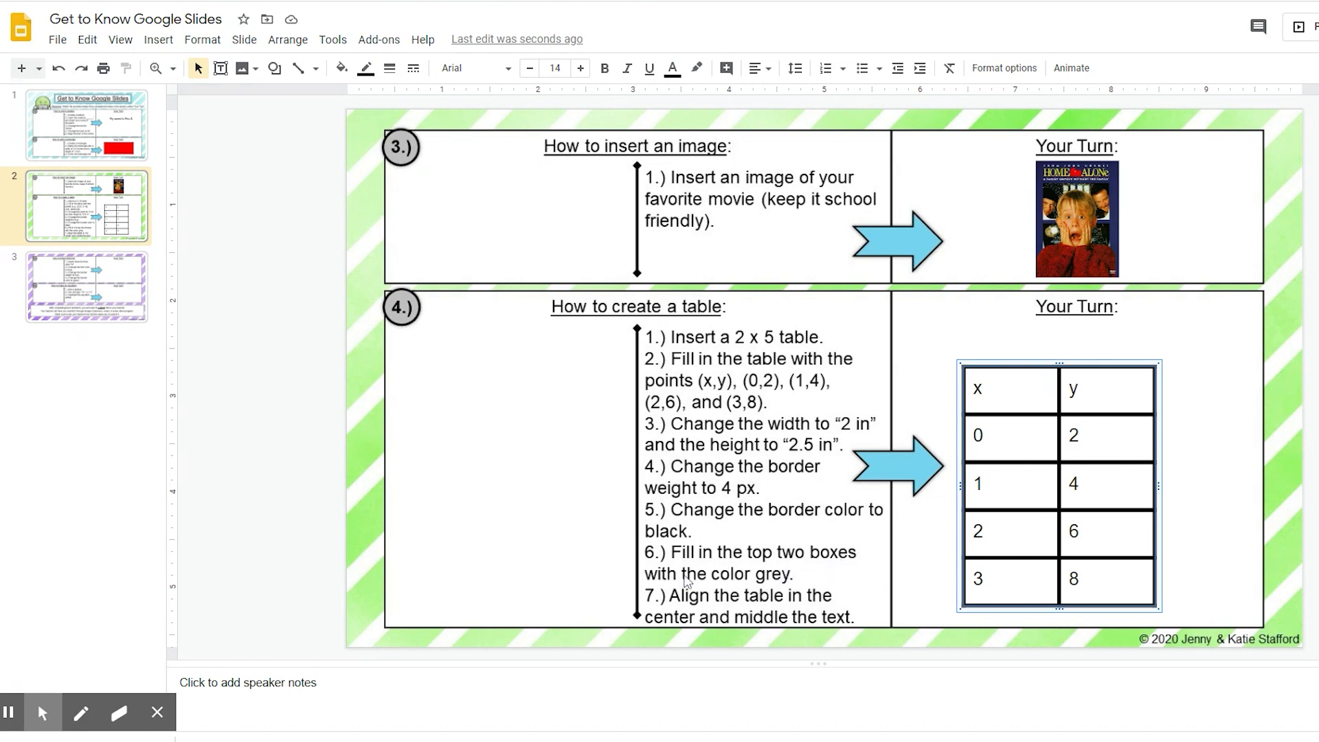
pyautogui.moveTo(789, 595)
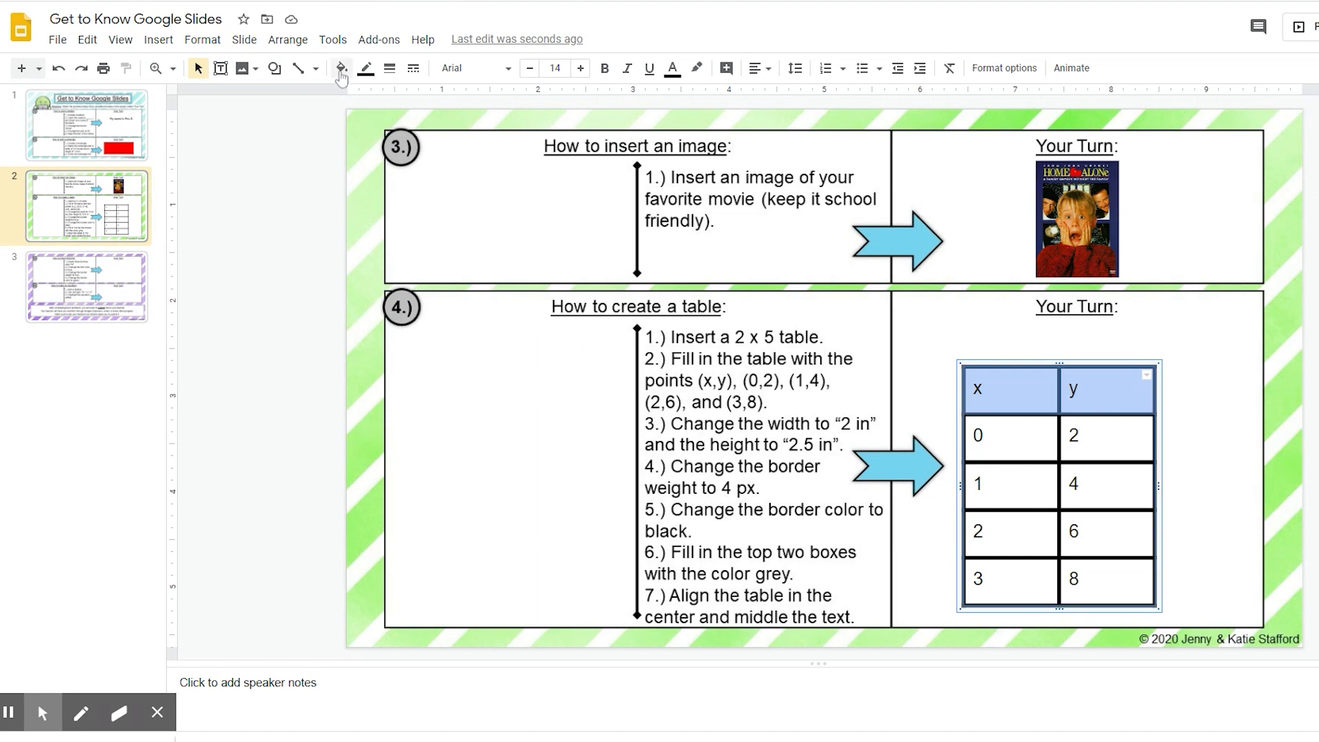
pyautogui.moveTo(340, 69)
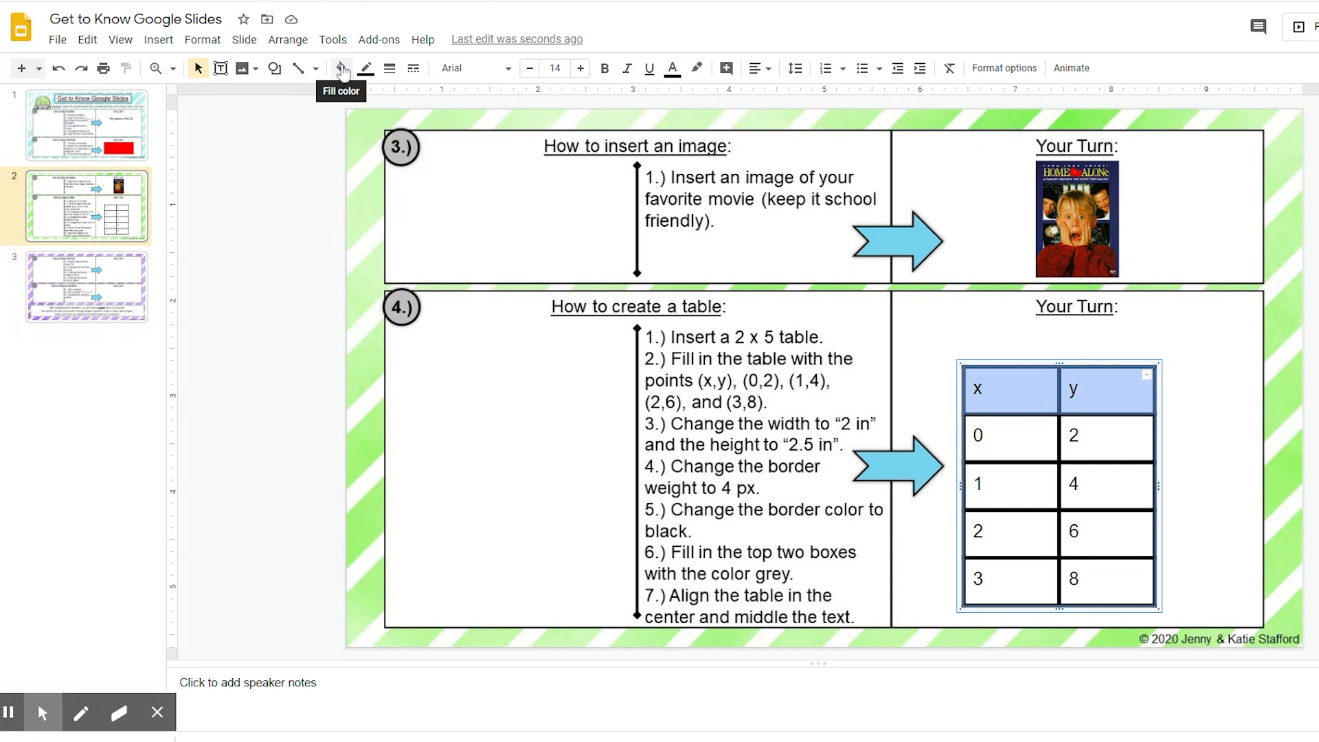
# Shade the x and y header cells with a grey fill.
pyautogui.click(341, 69)
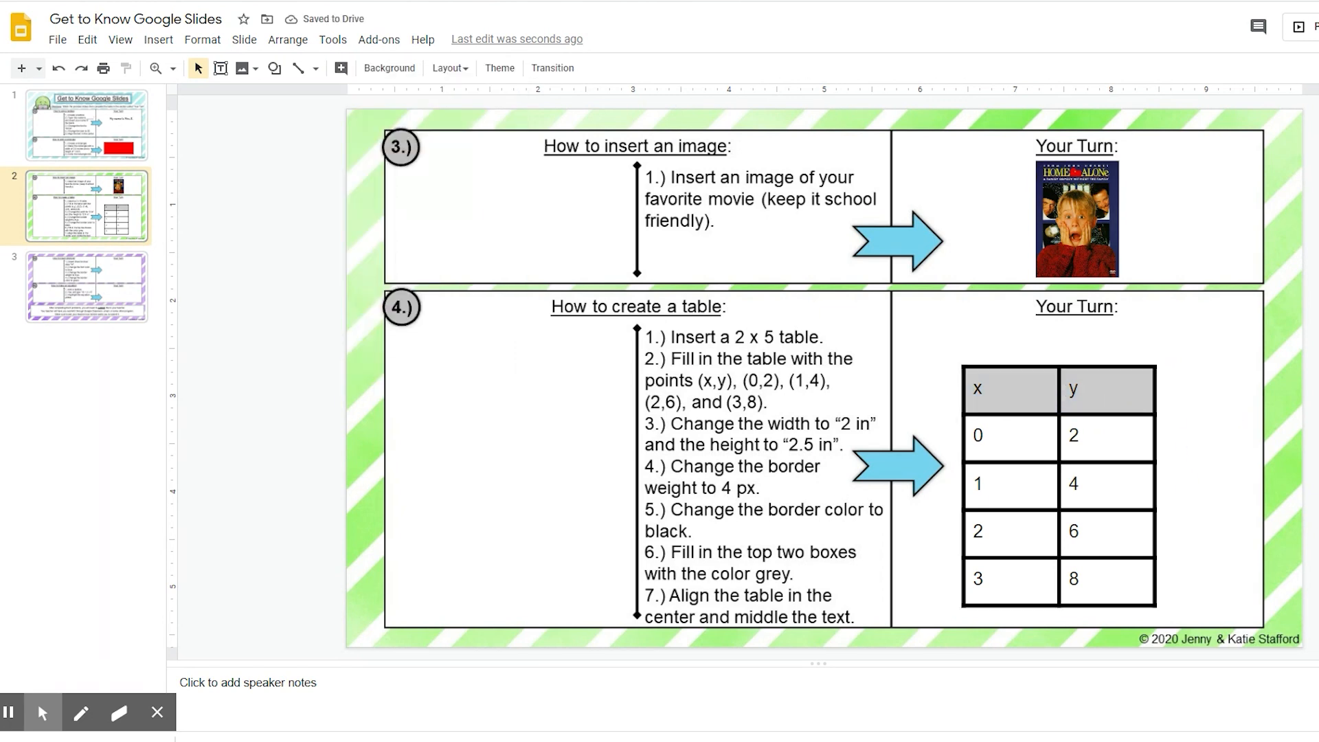
pyautogui.moveTo(825, 523)
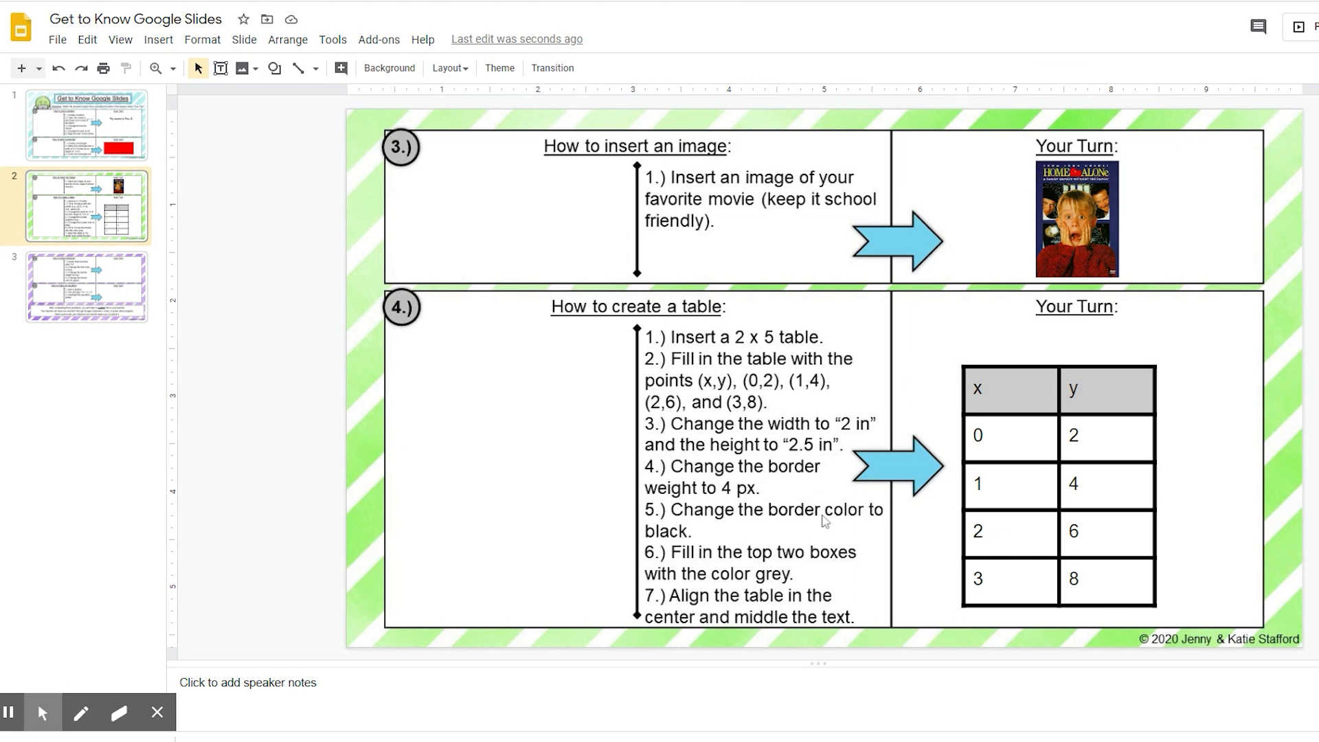
pyautogui.moveTo(643, 606)
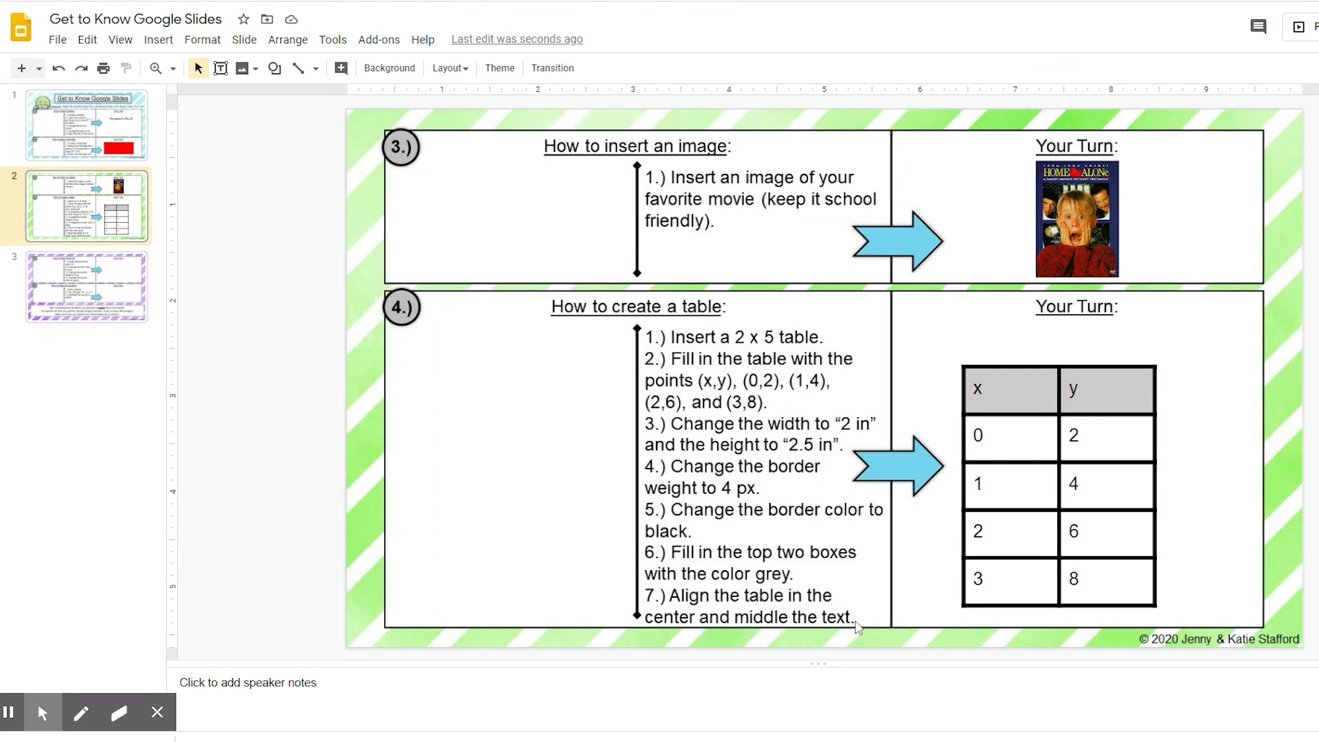
pyautogui.moveTo(683, 613)
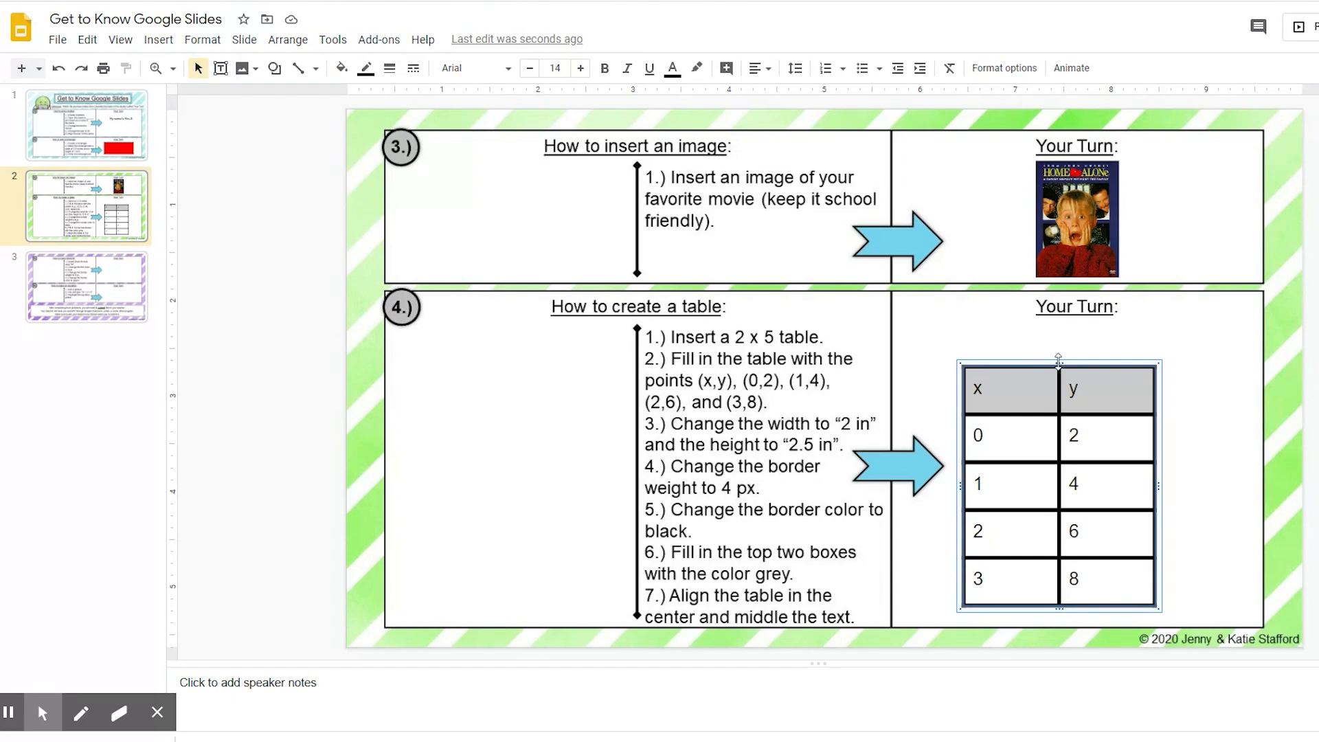
pyautogui.moveTo(960, 250)
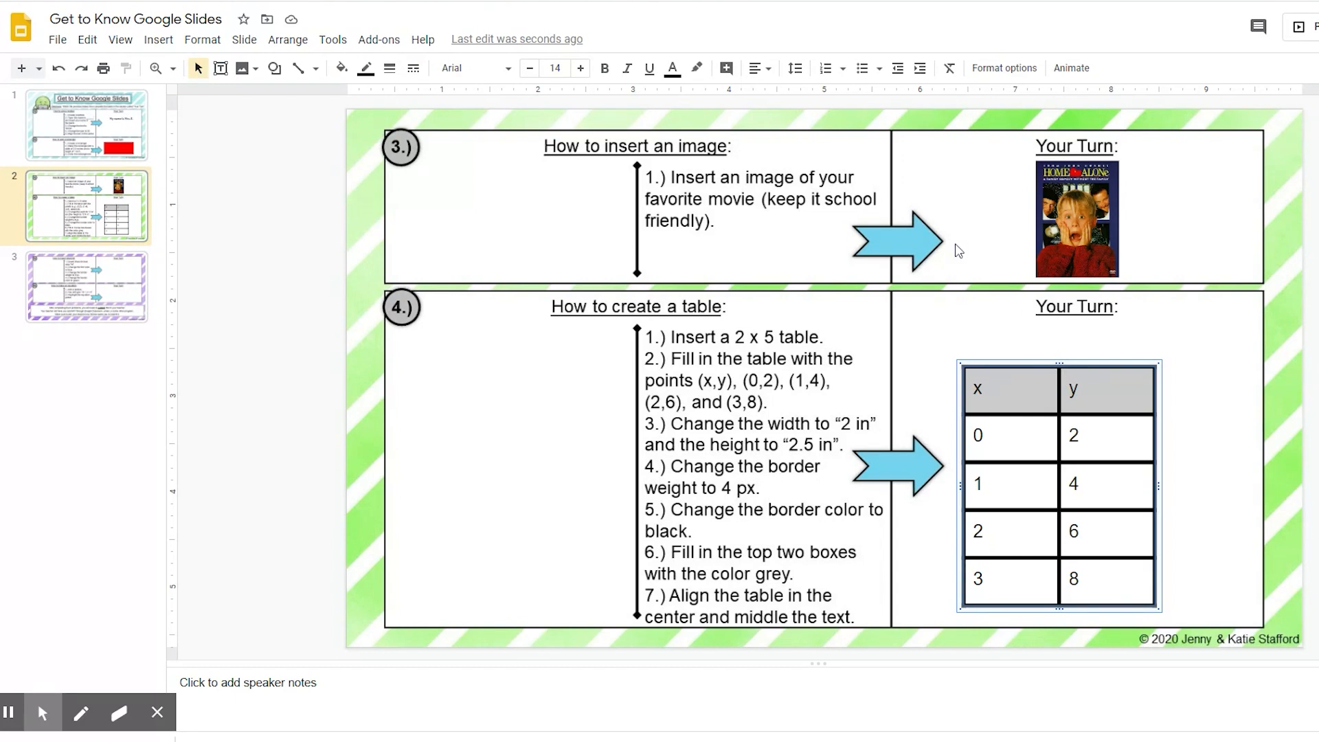
# Center the text horizontally in every table cell via the Align dropdown.
pyautogui.click(755, 69)
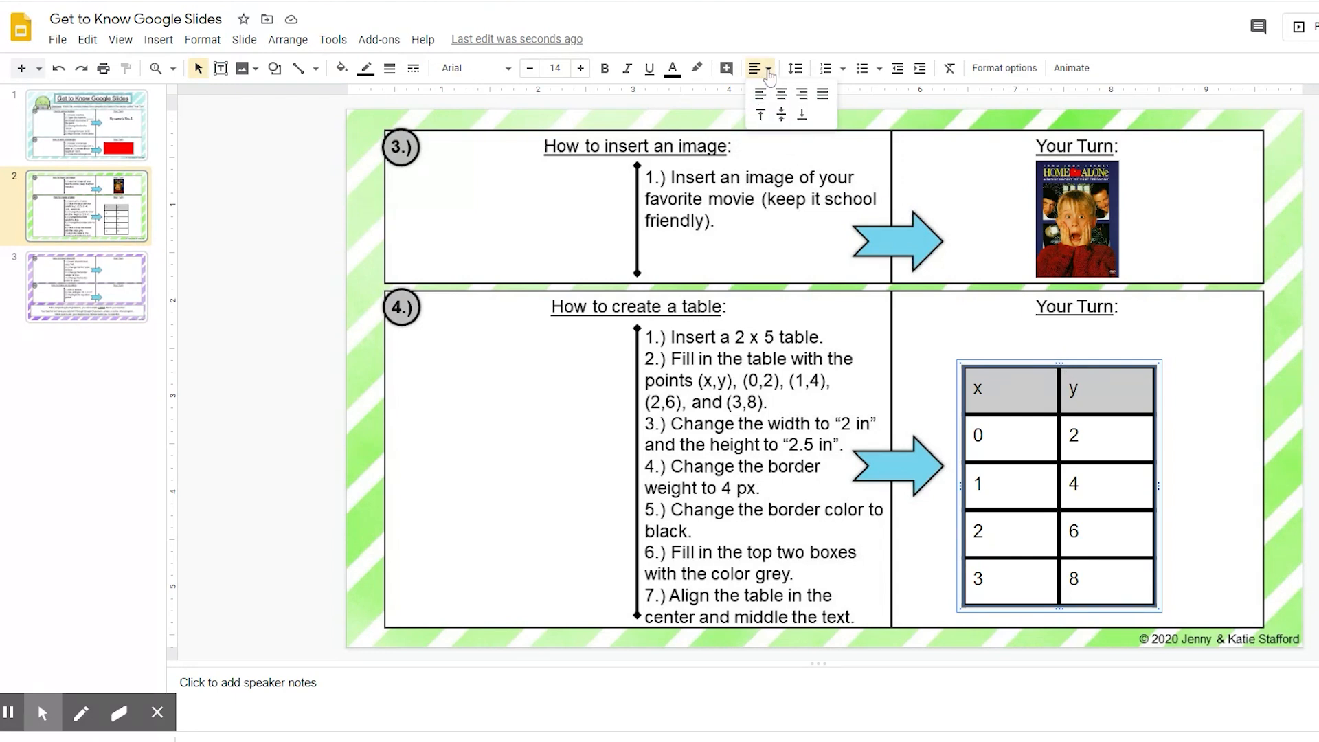
pyautogui.moveTo(781, 100)
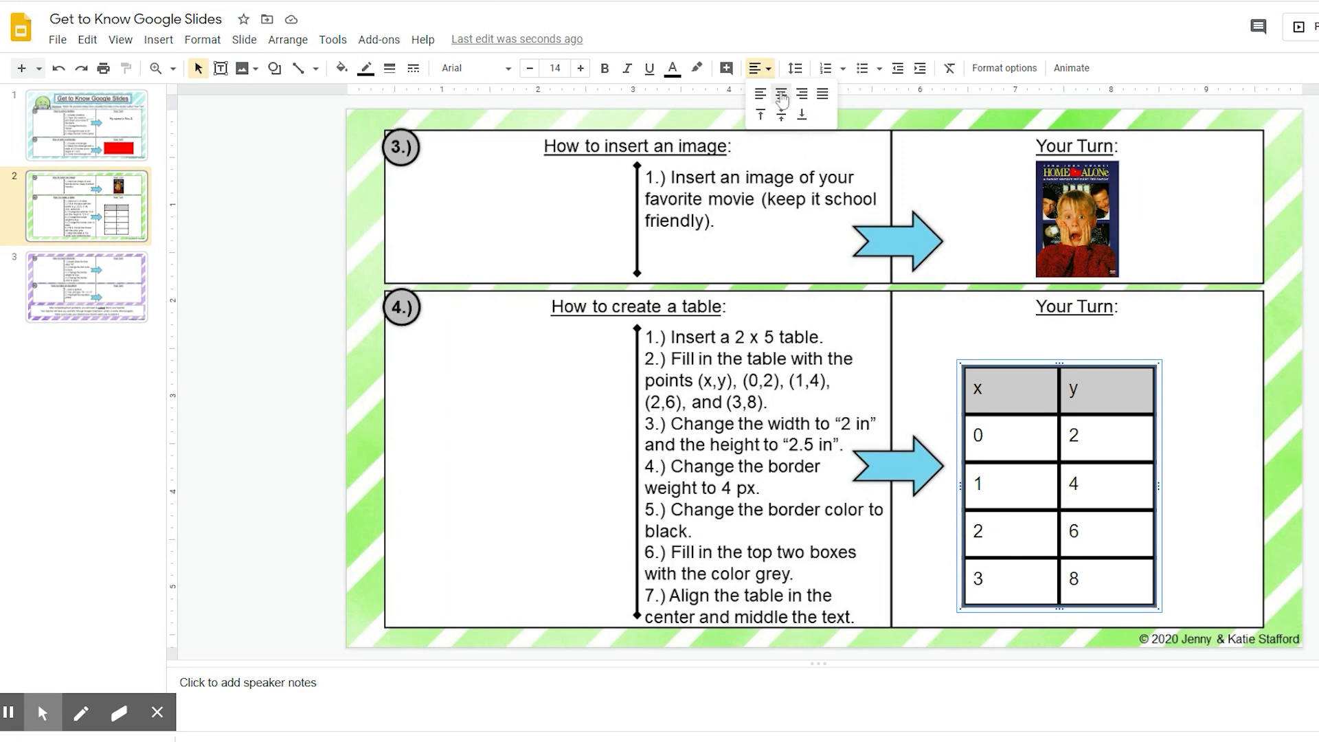
pyautogui.click(780, 115)
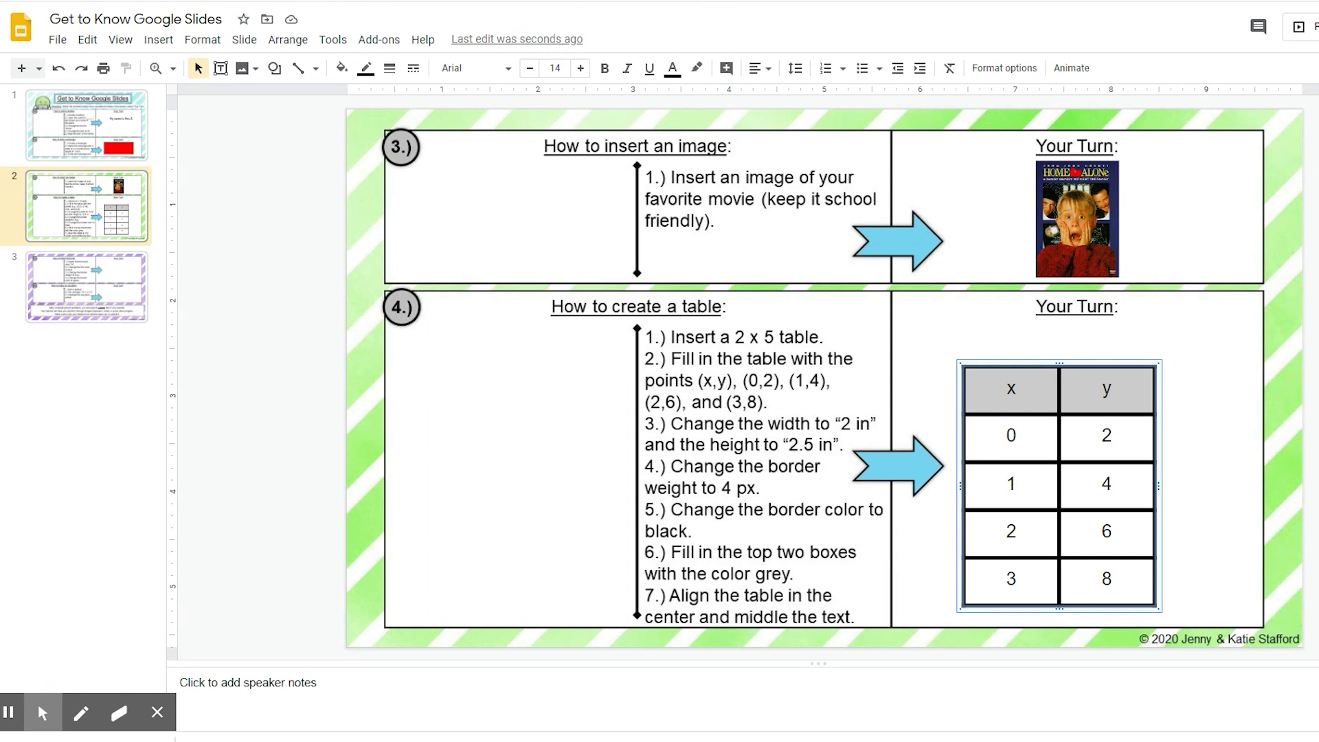
pyautogui.moveTo(809, 147)
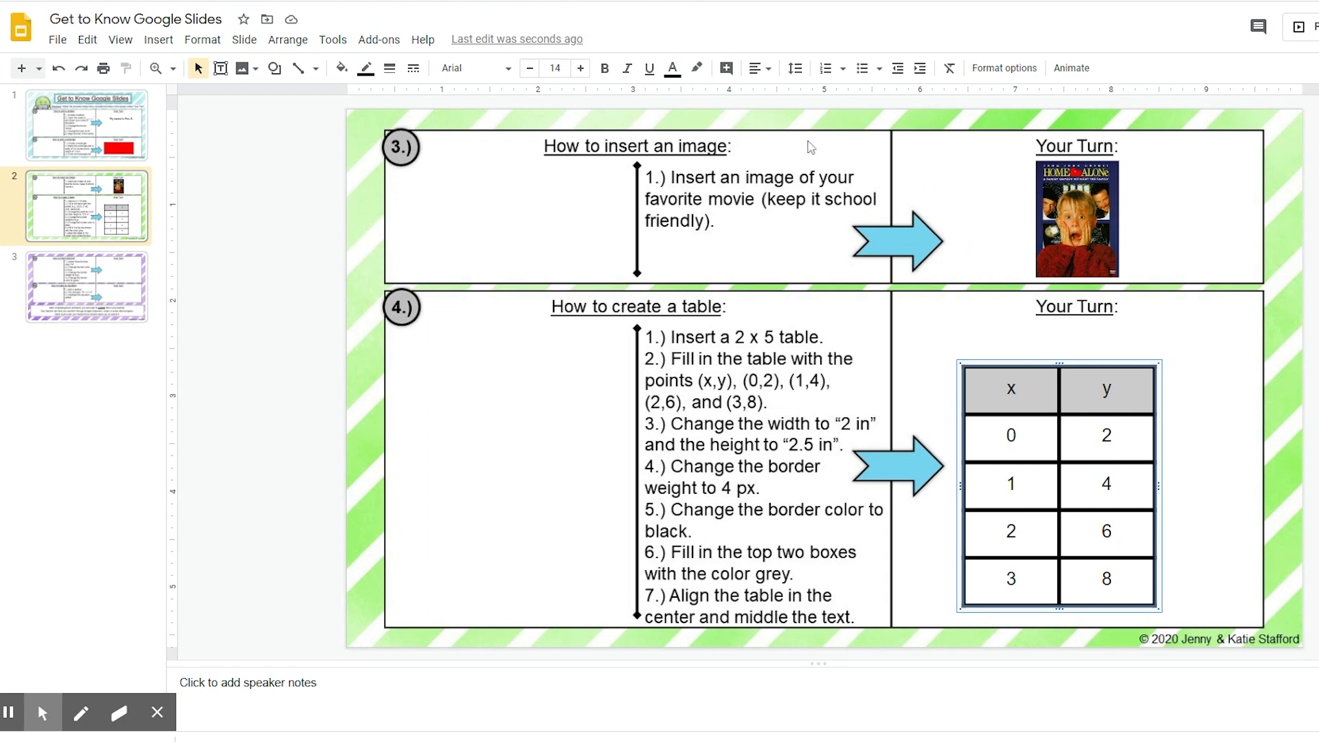
pyautogui.click(755, 69)
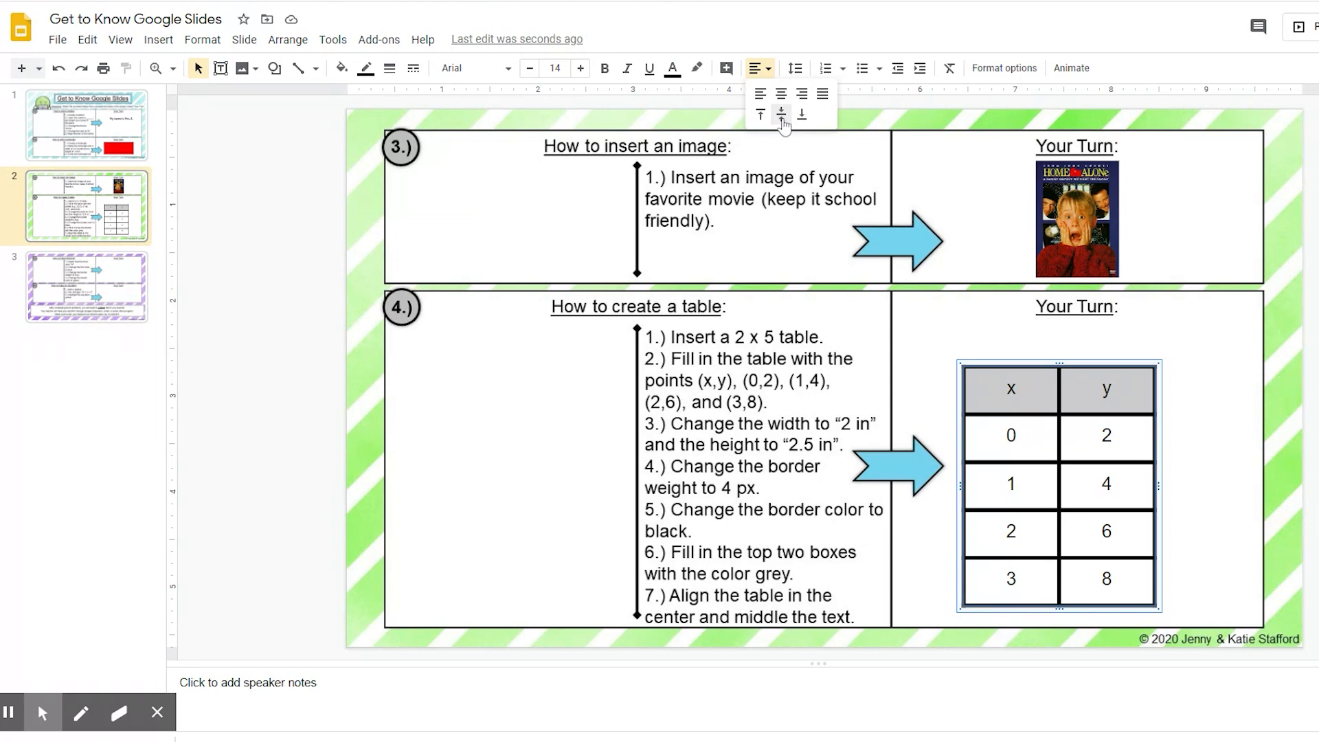
# Middle-align the cell text vertically and drag the table to the centre of the Your Turn box.
pyautogui.click(780, 114)
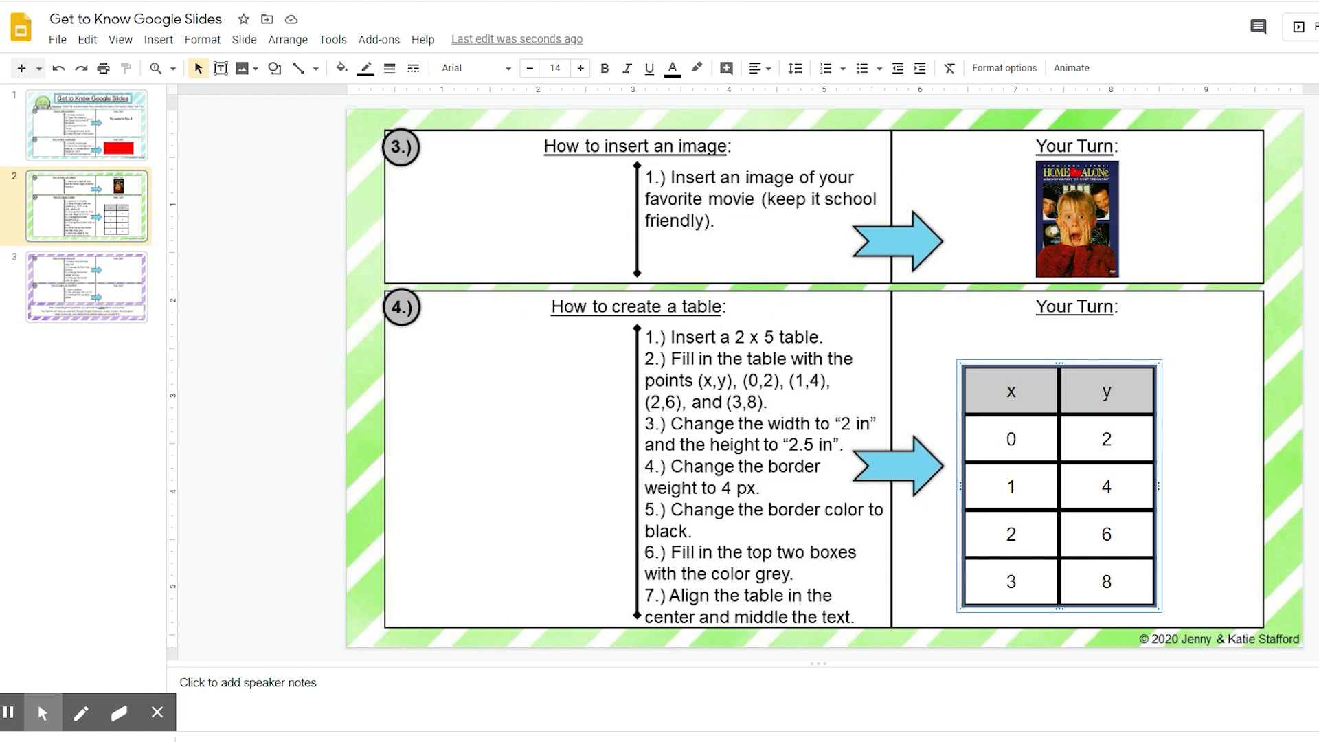
pyautogui.moveTo(740, 658)
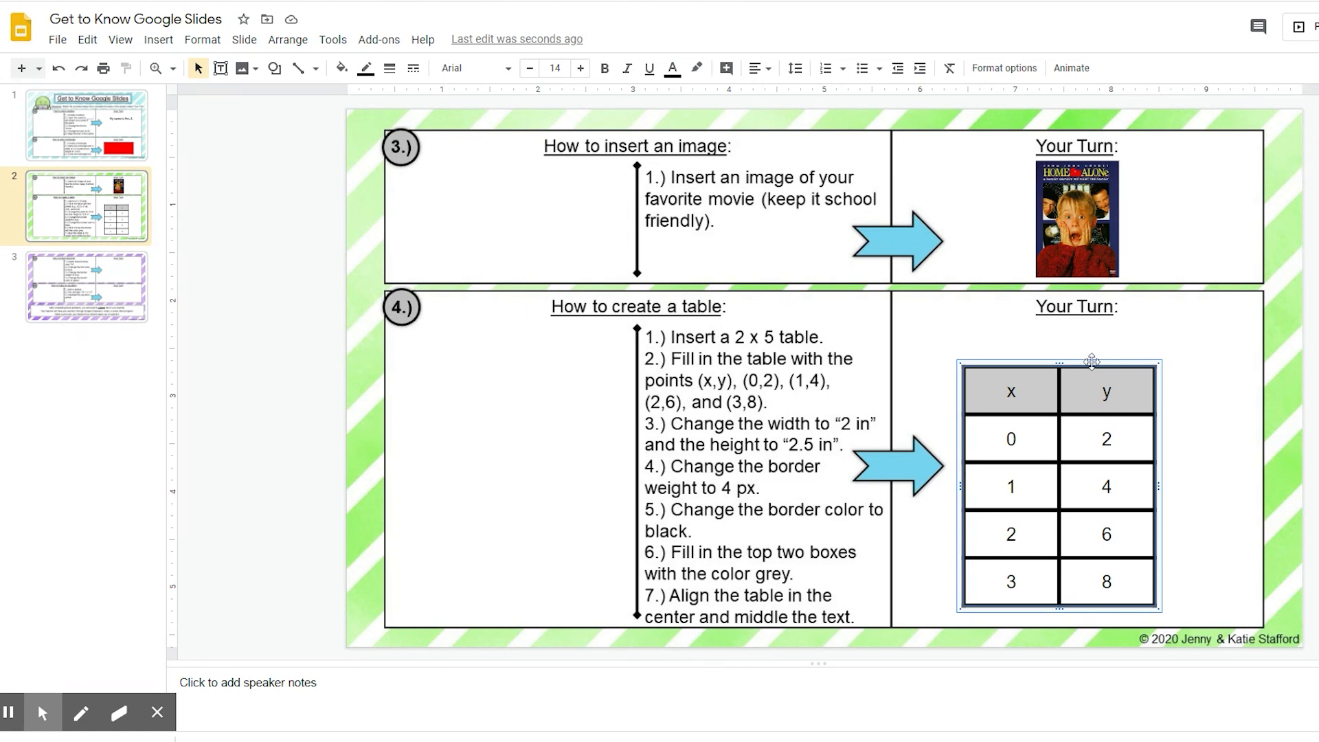
pyautogui.moveTo(1092, 362); pyautogui.dragTo(1077, 344)
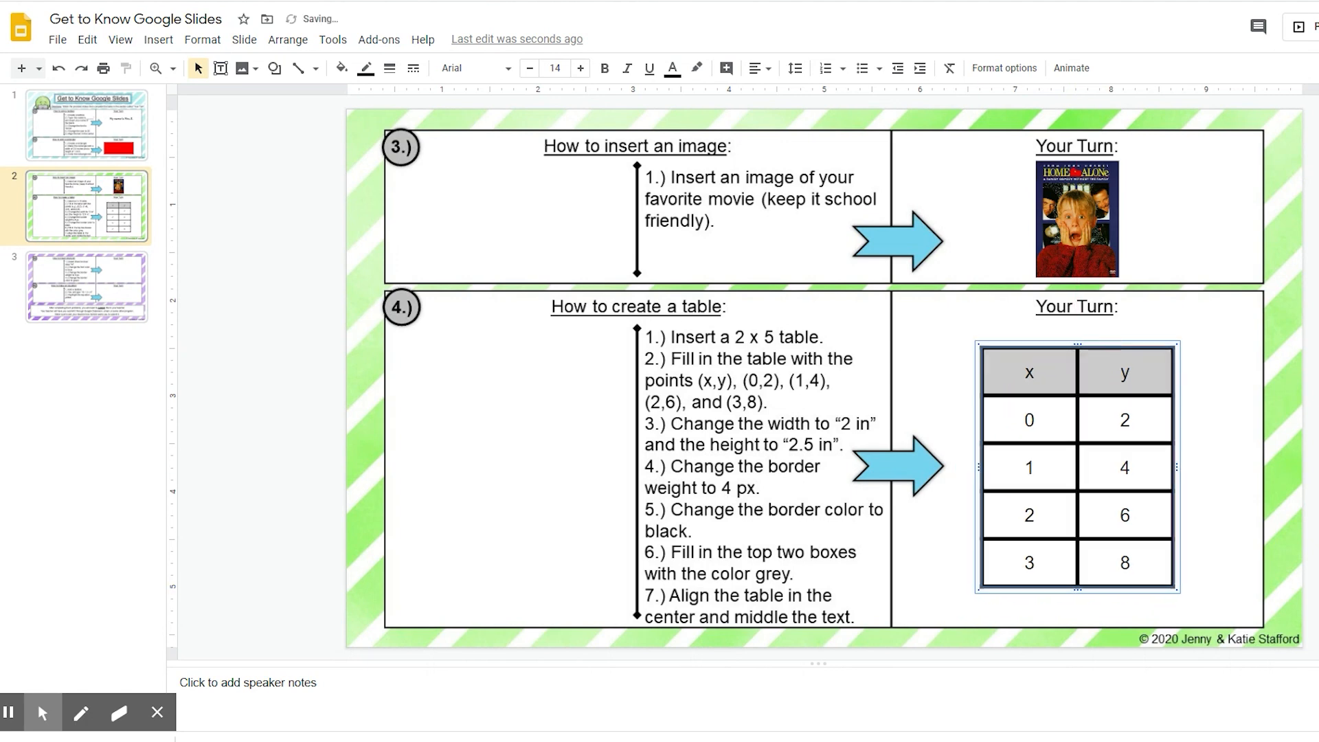